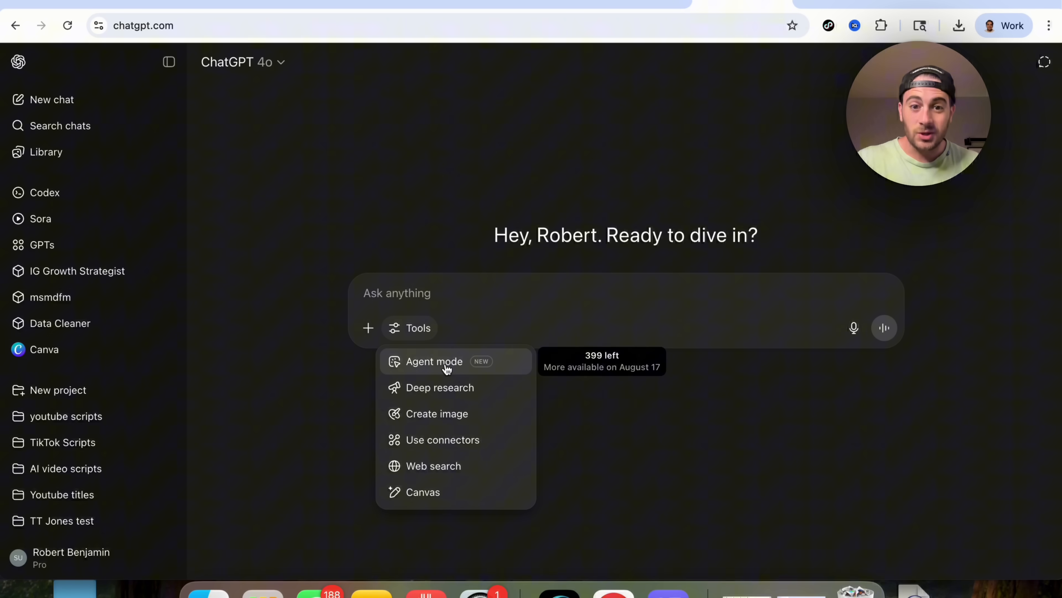
Submit the sourced weekly crypto recap prompt to ChatGPT in agent mode.
left_click(434, 362)
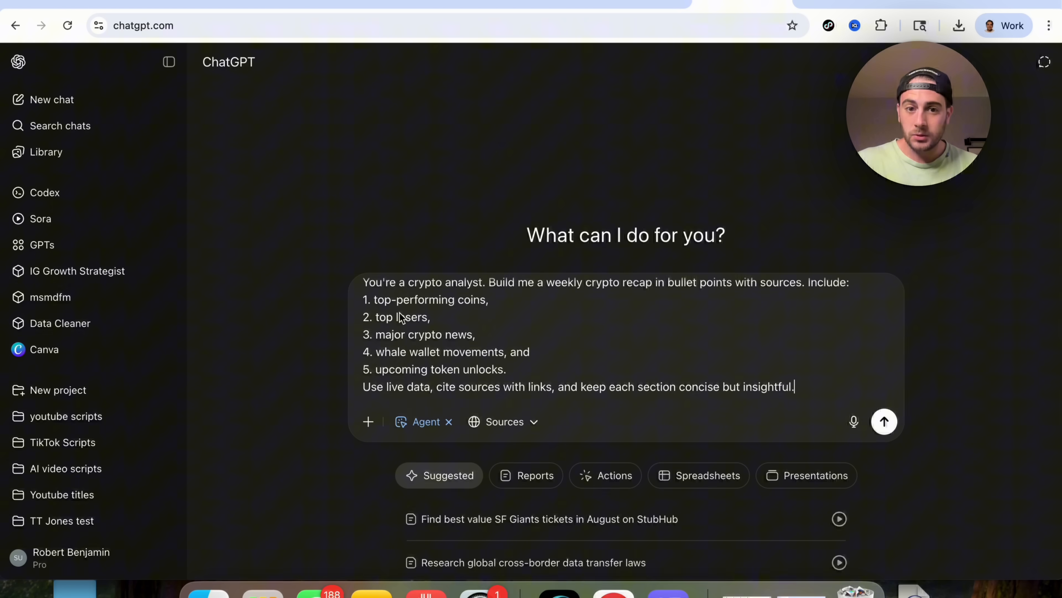
mouse_move(409, 353)
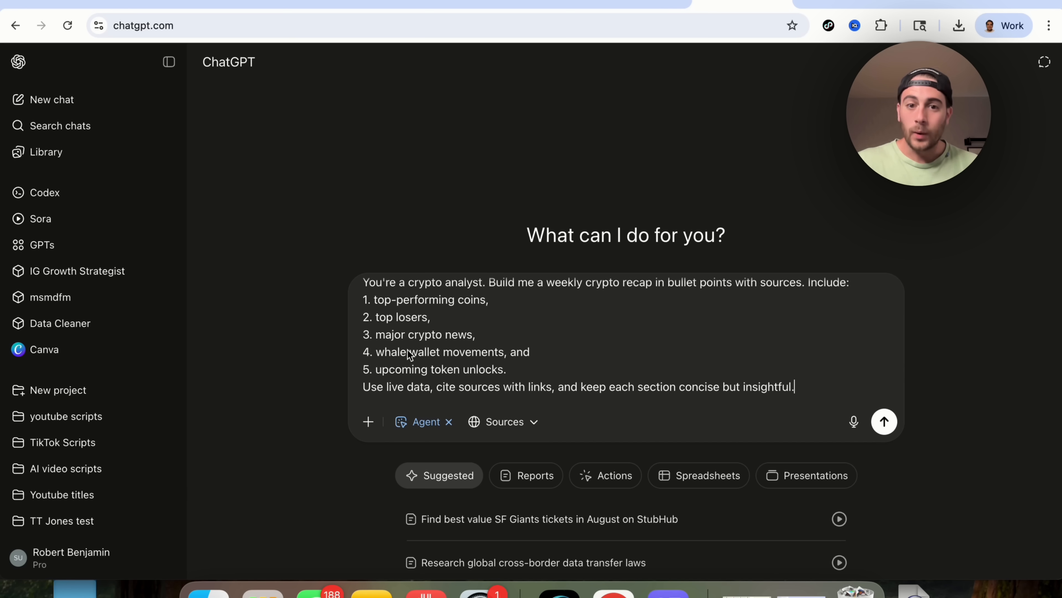
mouse_move(393, 364)
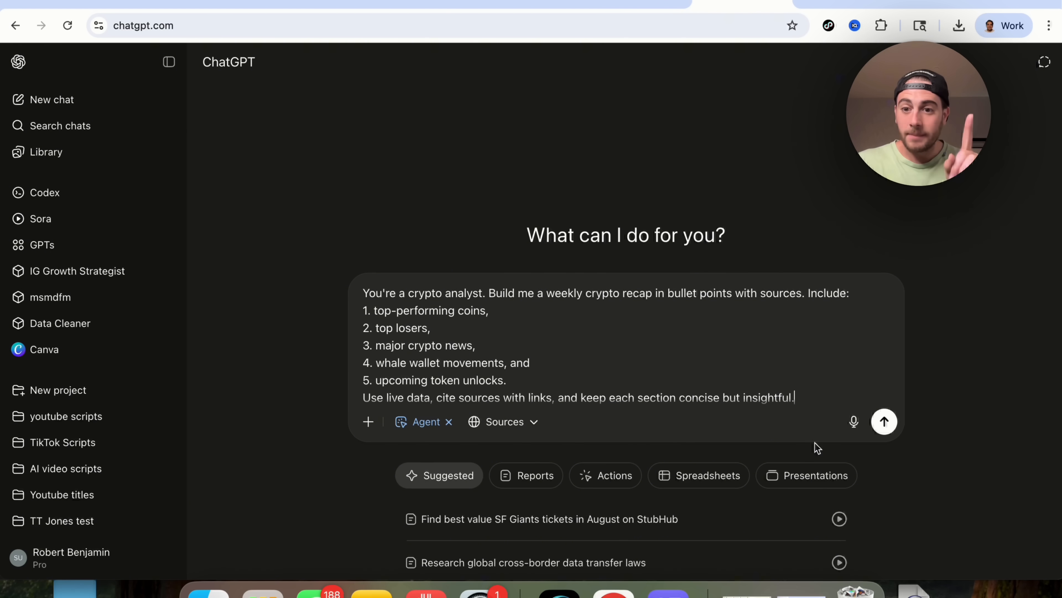
left_click(884, 422)
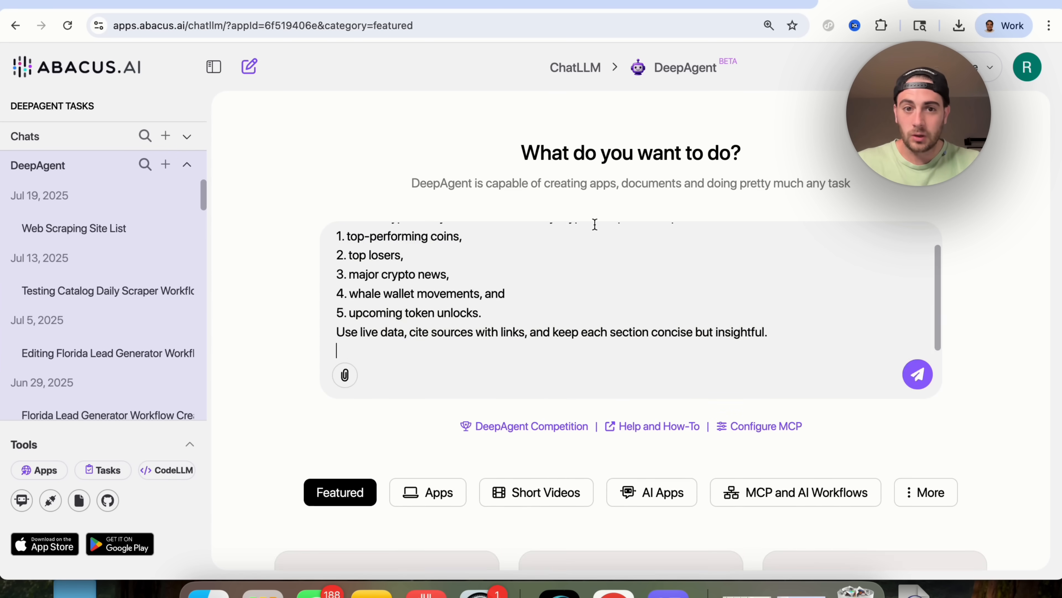
Send the weekly crypto recap prompt to DeepAgent.
left_click(917, 373)
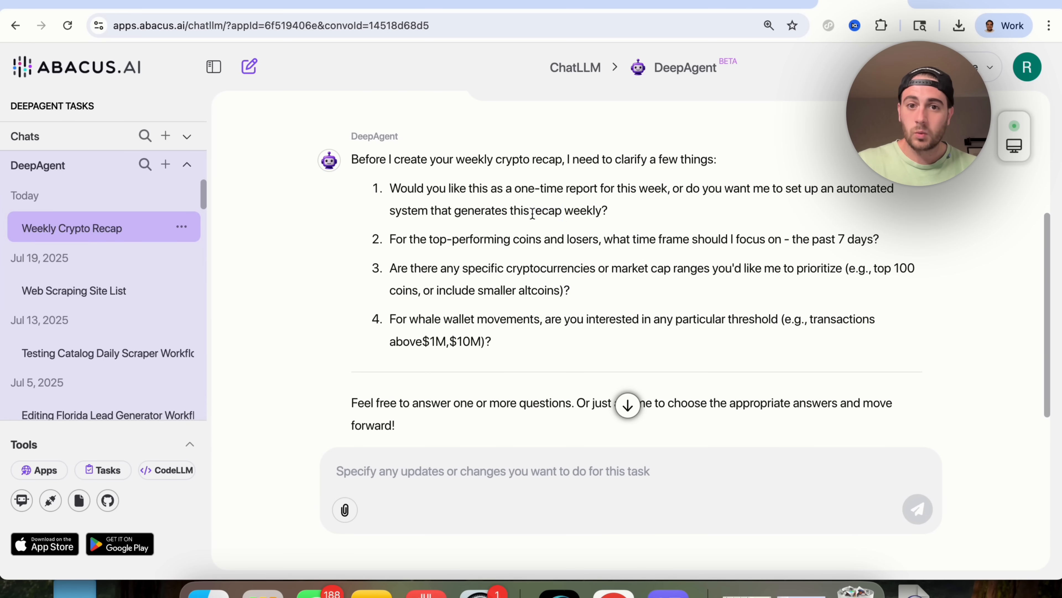
Reply to DeepAgent's questions: one-time report, past 7 days, any coin size.
double_click(544, 210)
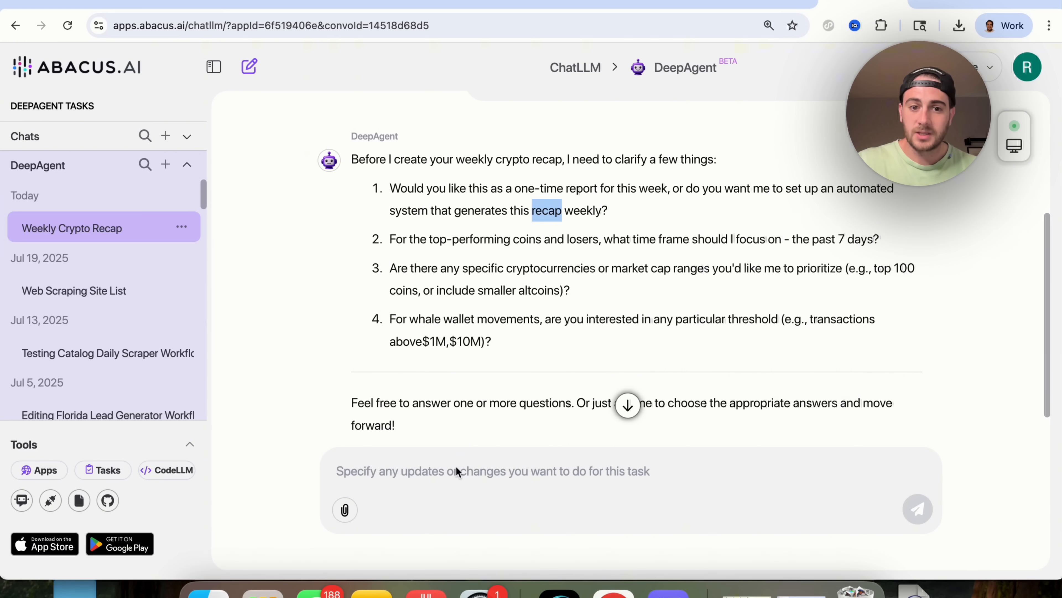
type("one time for now,")
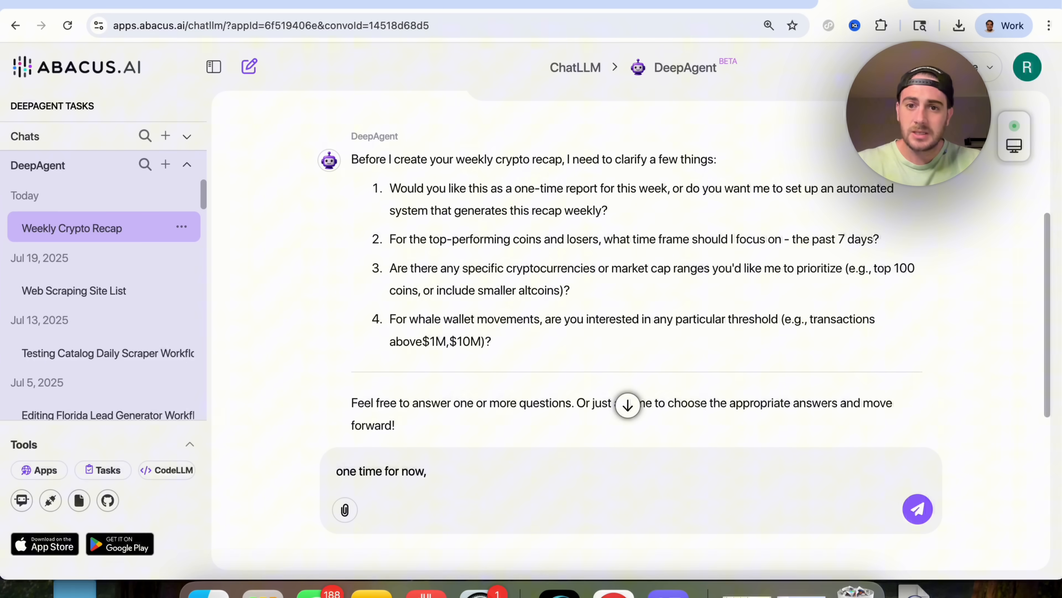
type("past 7 days,")
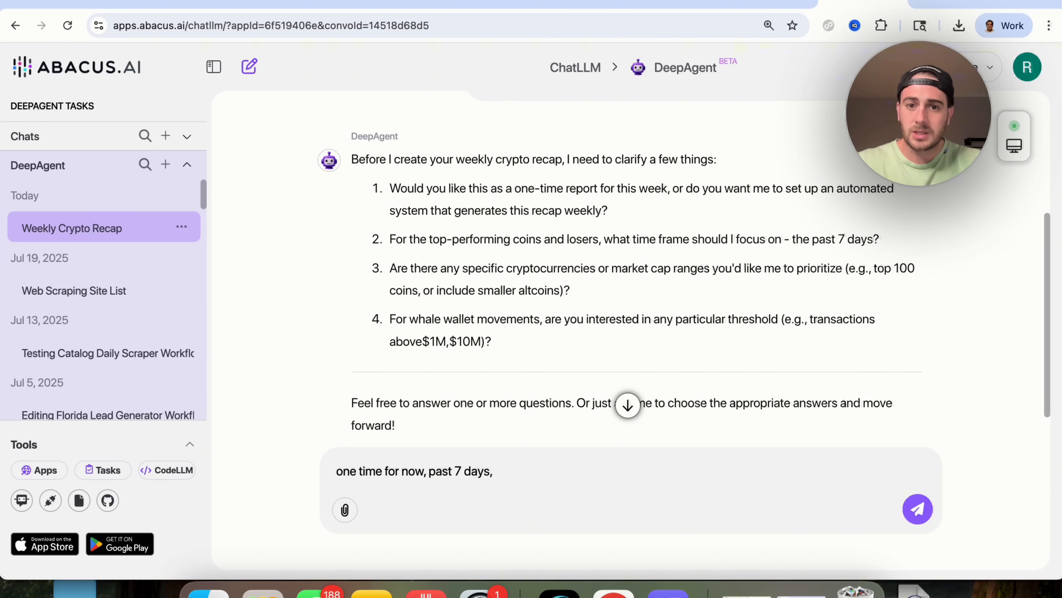
type("n")
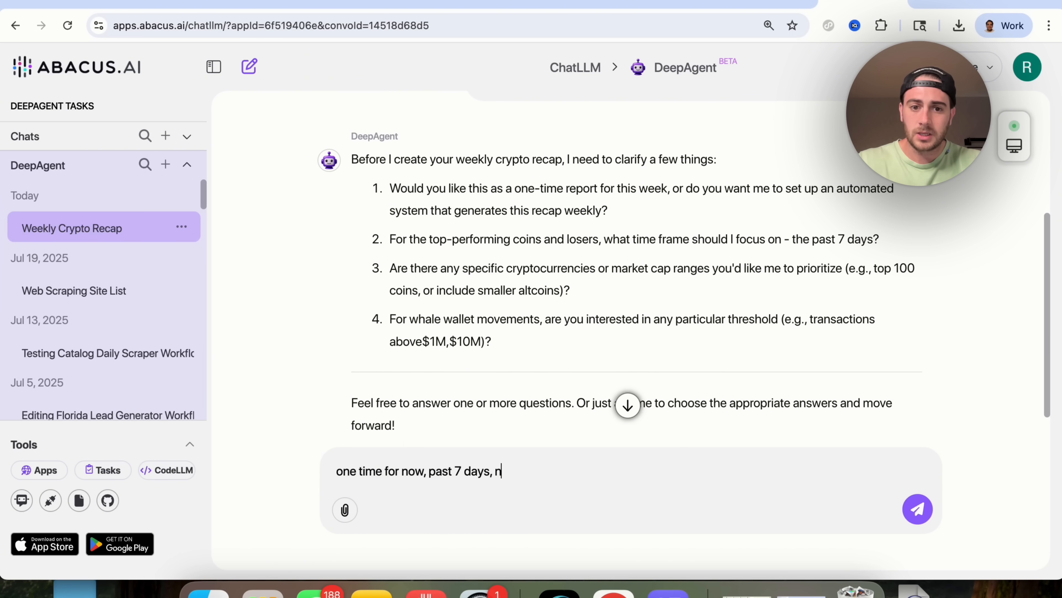
type("o any size,")
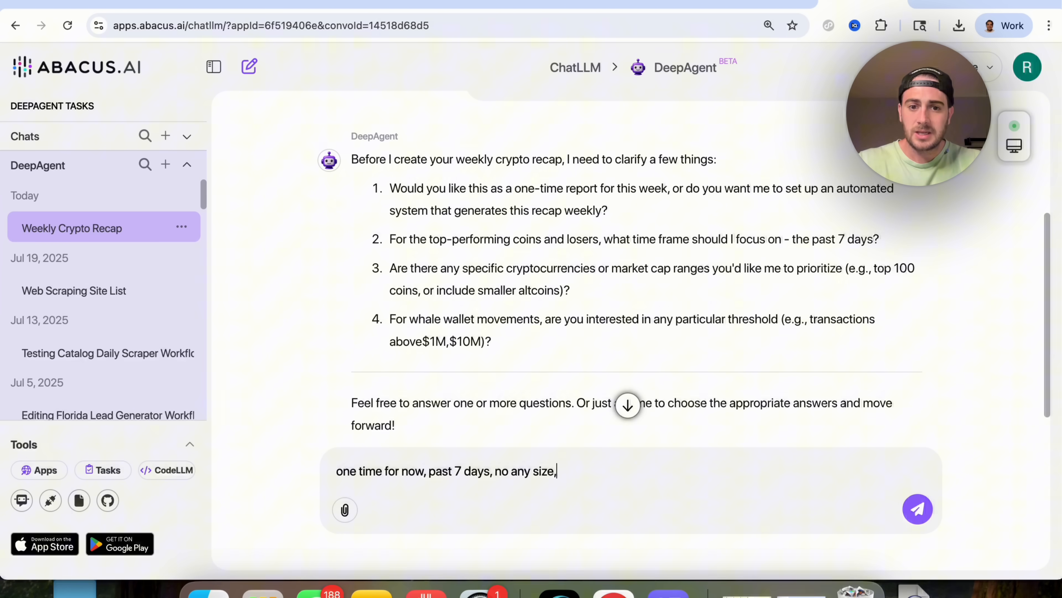
type("ov")
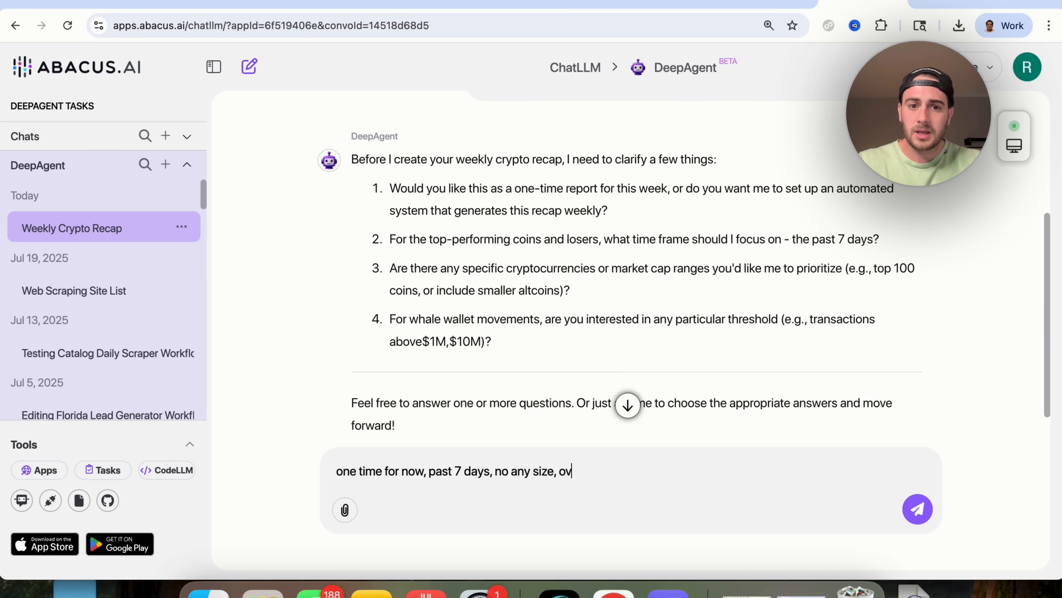
left_click(917, 510)
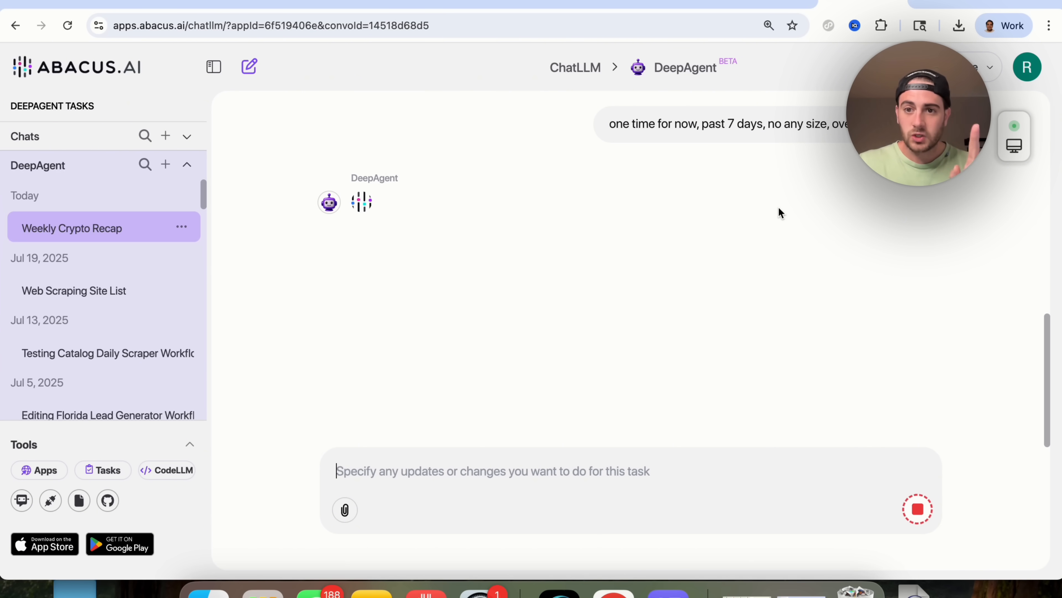
mouse_move(624, 304)
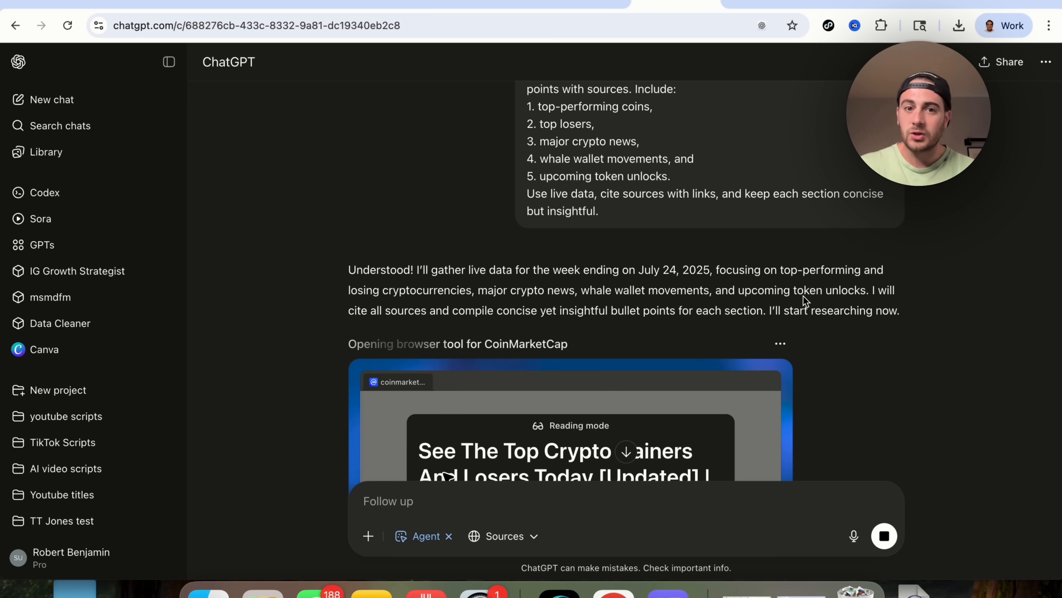
Scroll through the ChatGPT agent's progress researching crypto gainers and losers on live sites.
scroll("down", 3)
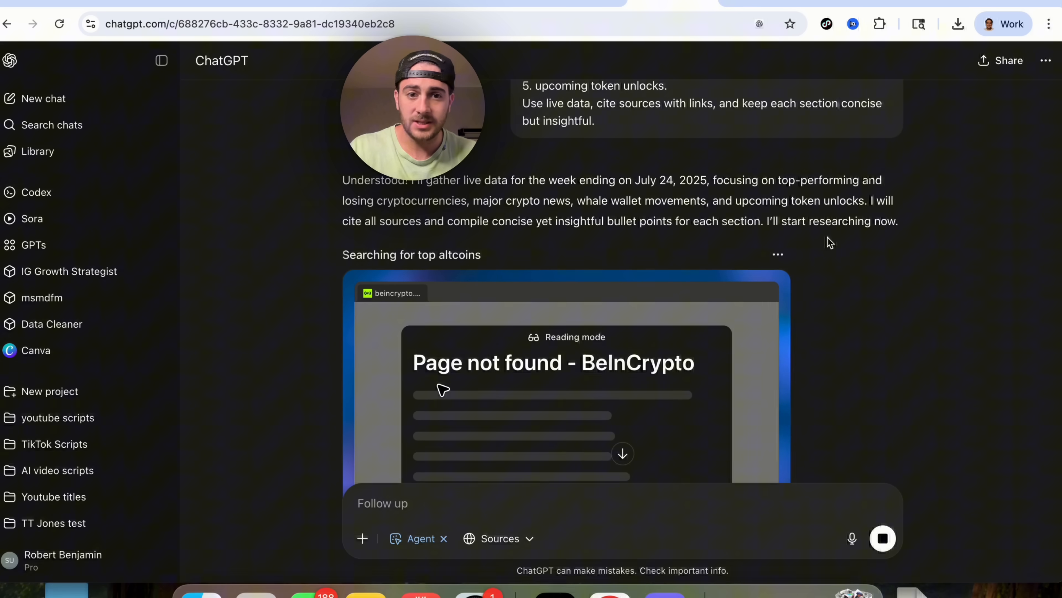
scroll("down", 3)
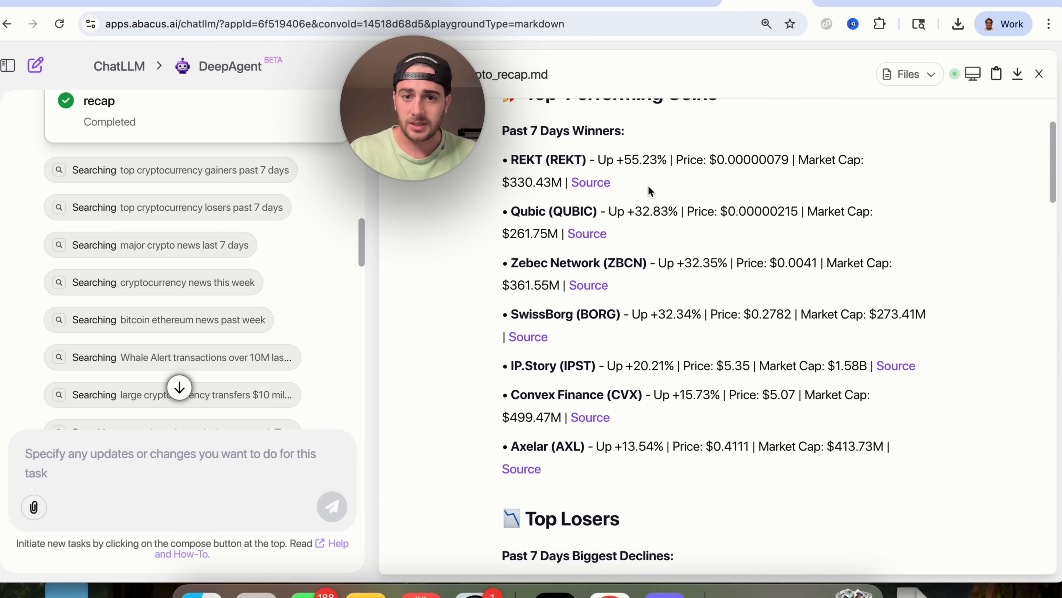
scroll("down", 3)
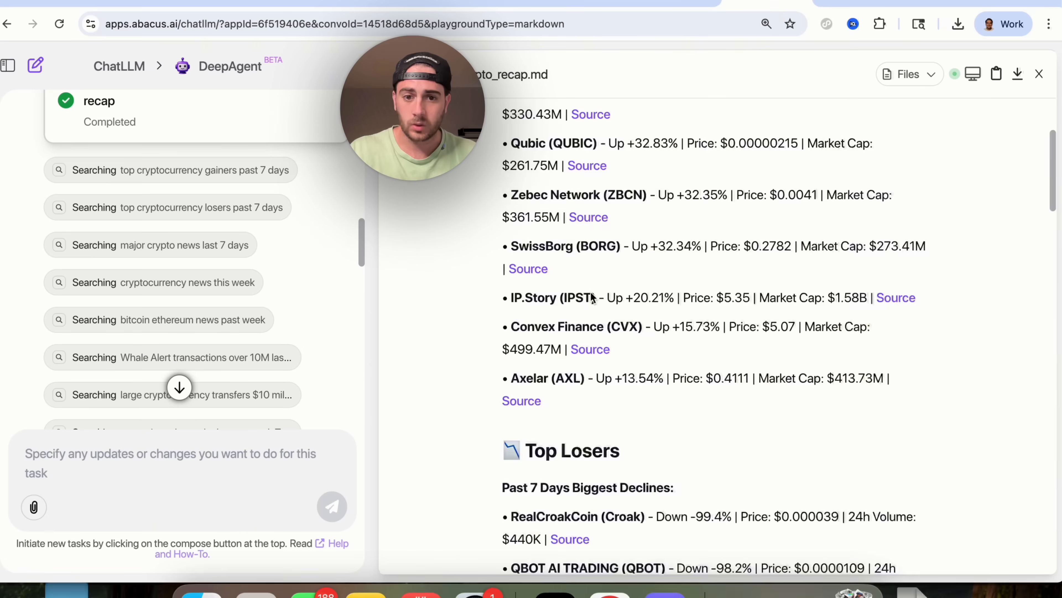
scroll("down", 3)
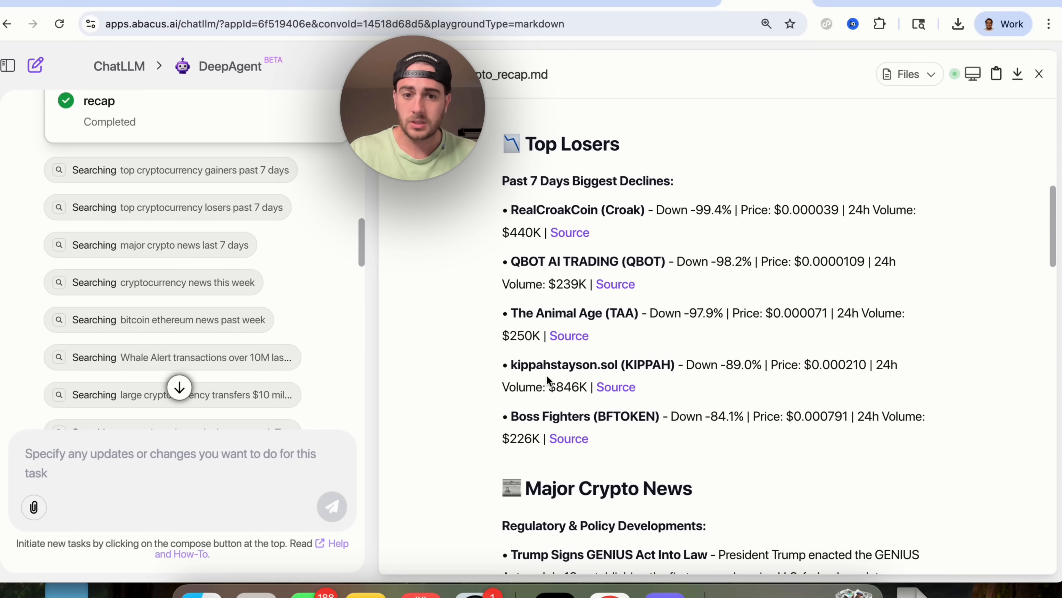
scroll("down", 3)
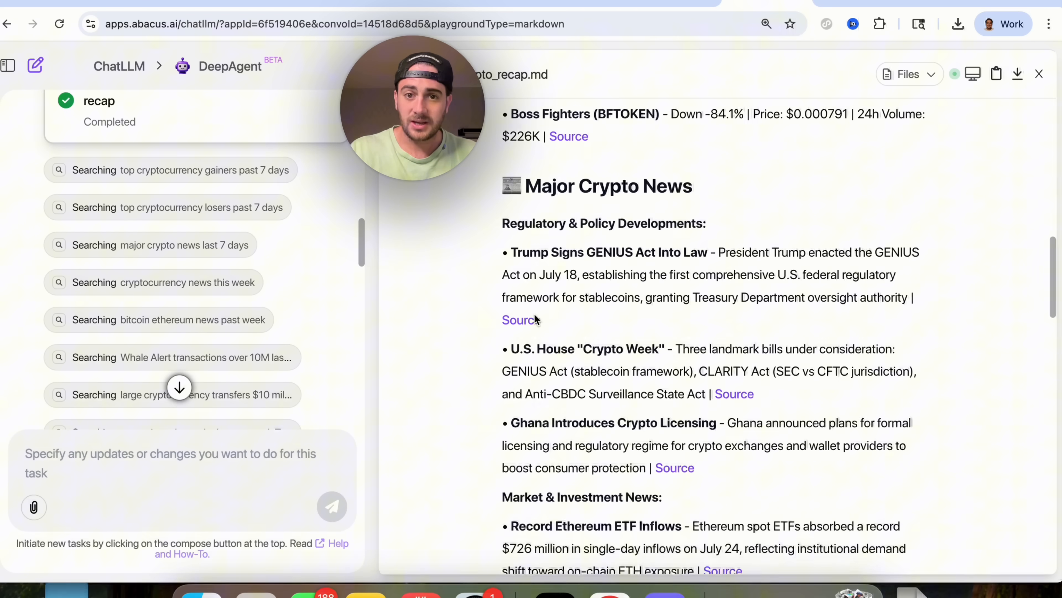
scroll("down", 3)
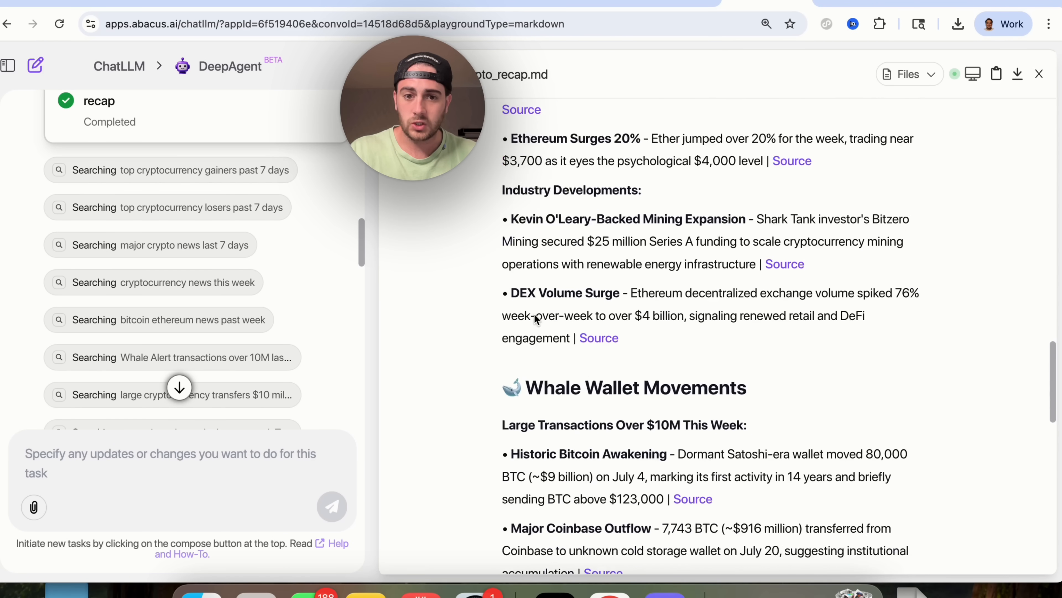
scroll("down", 3)
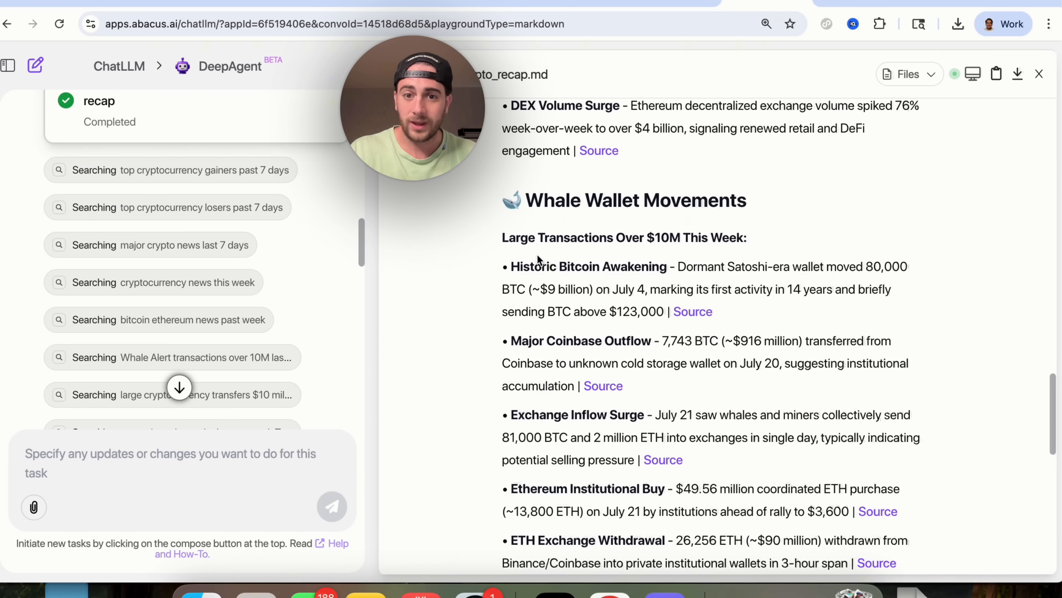
scroll("down", 3)
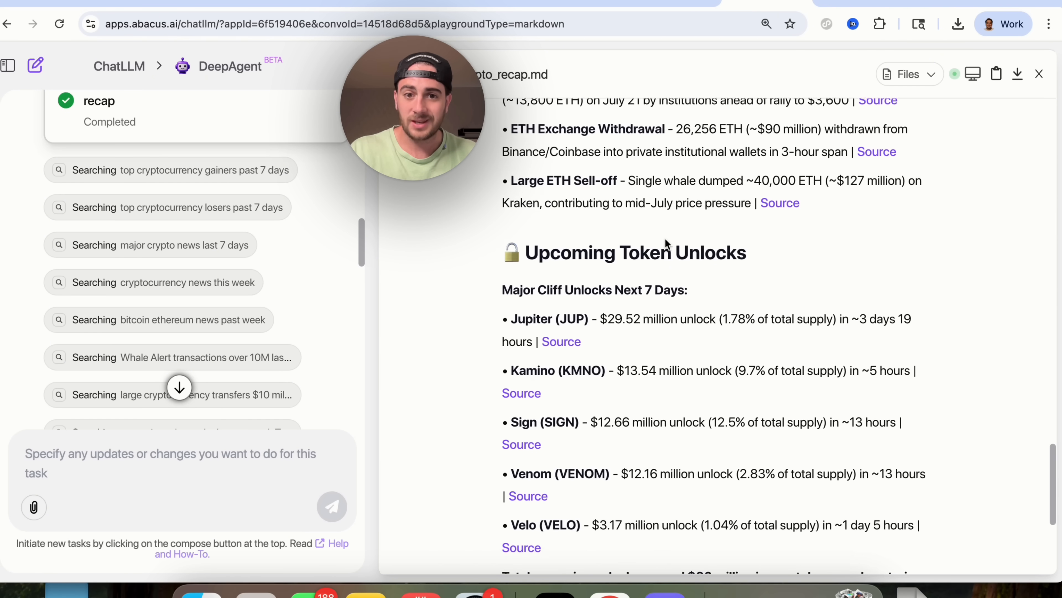
scroll("down", 3)
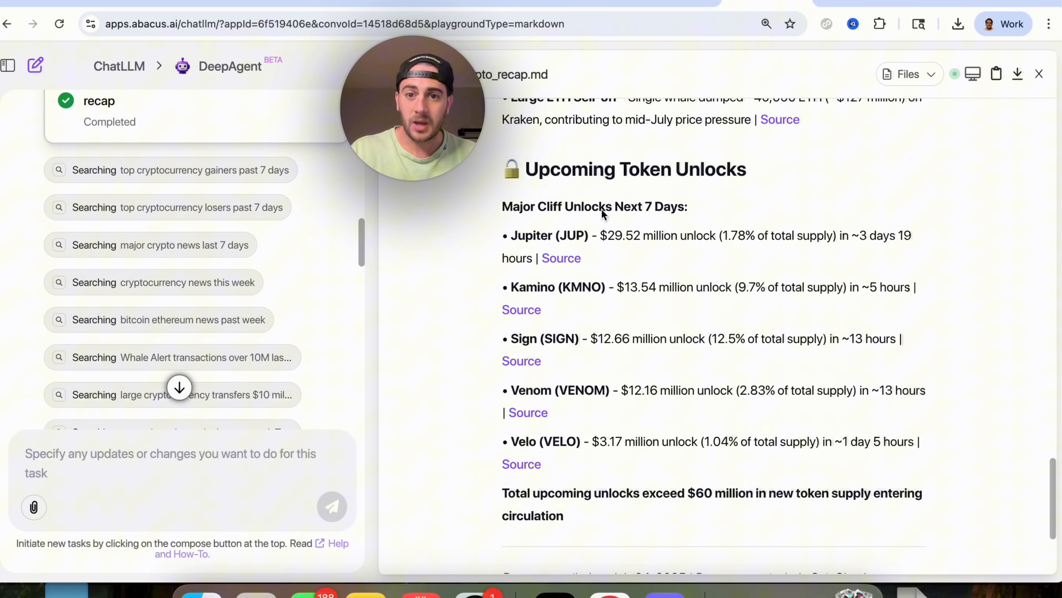
scroll("down", 3)
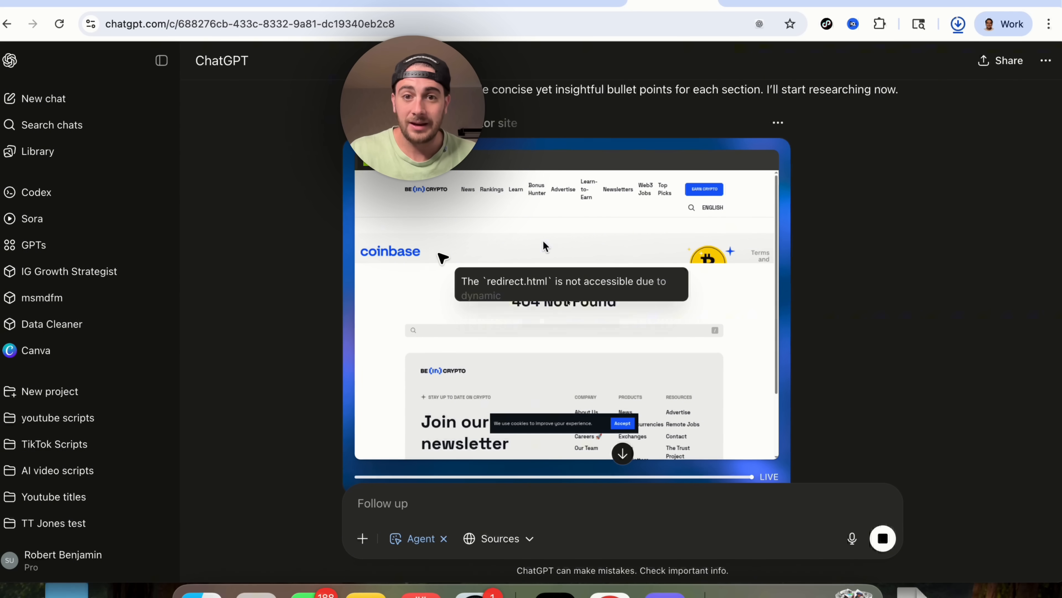
left_click(957, 24)
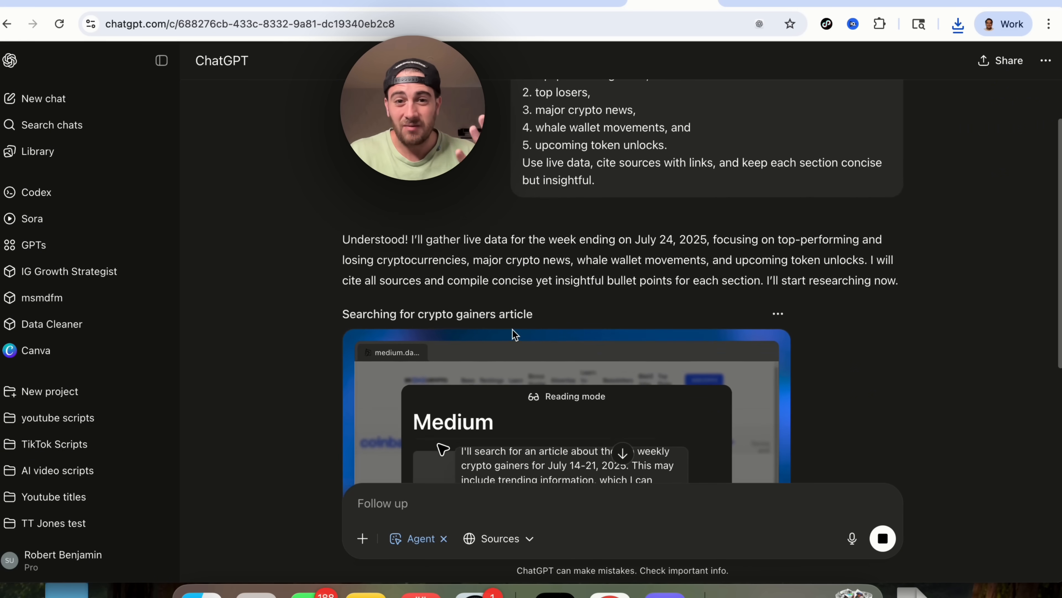
scroll("down", 3)
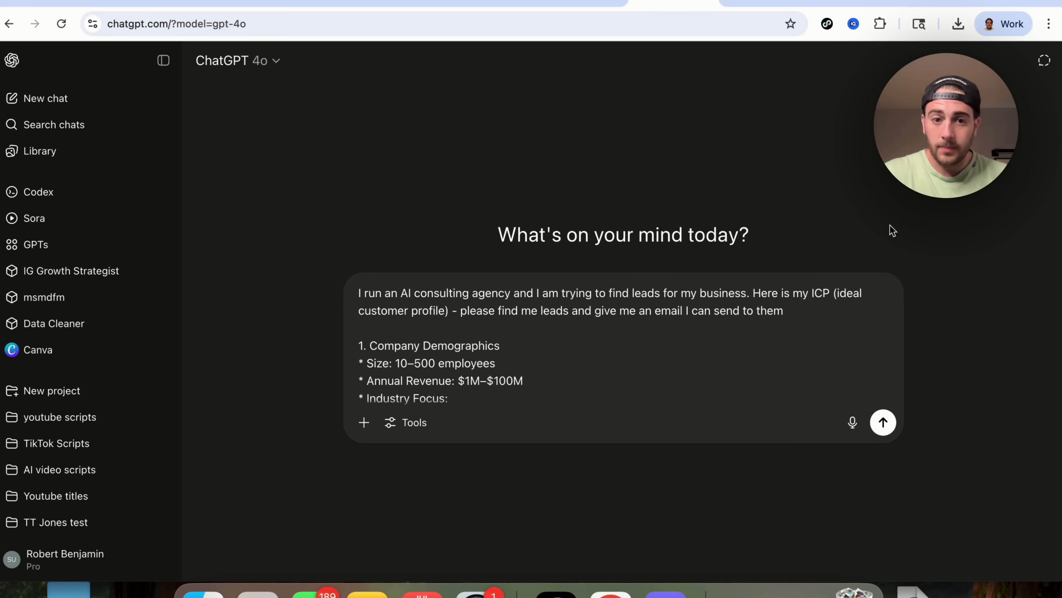
mouse_move(549, 413)
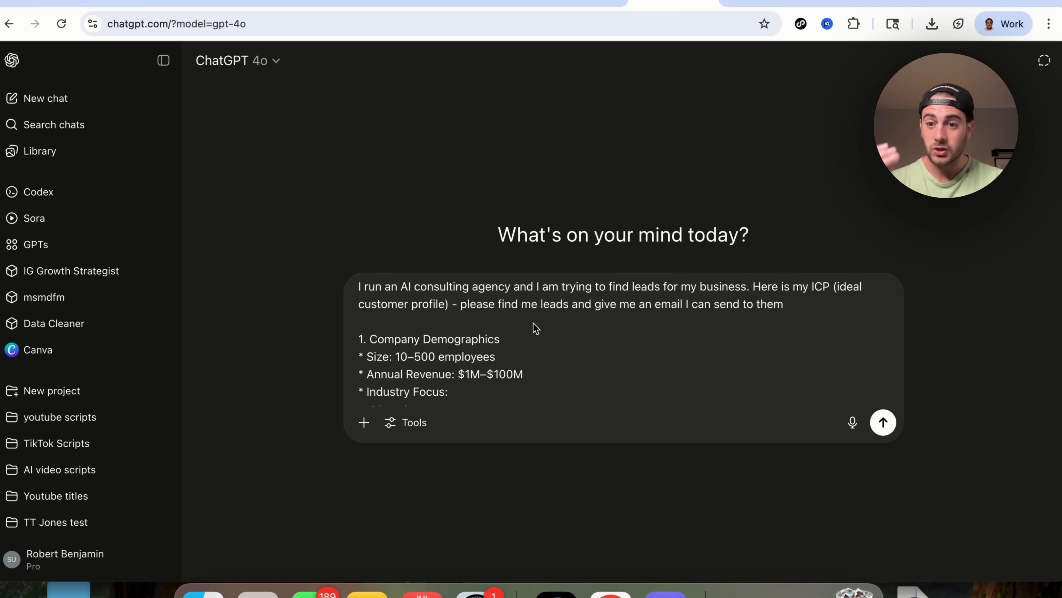
Bring up ChatGPT's tools menu to run the ICP lead-generation prompt in agent mode.
scroll("down", 3)
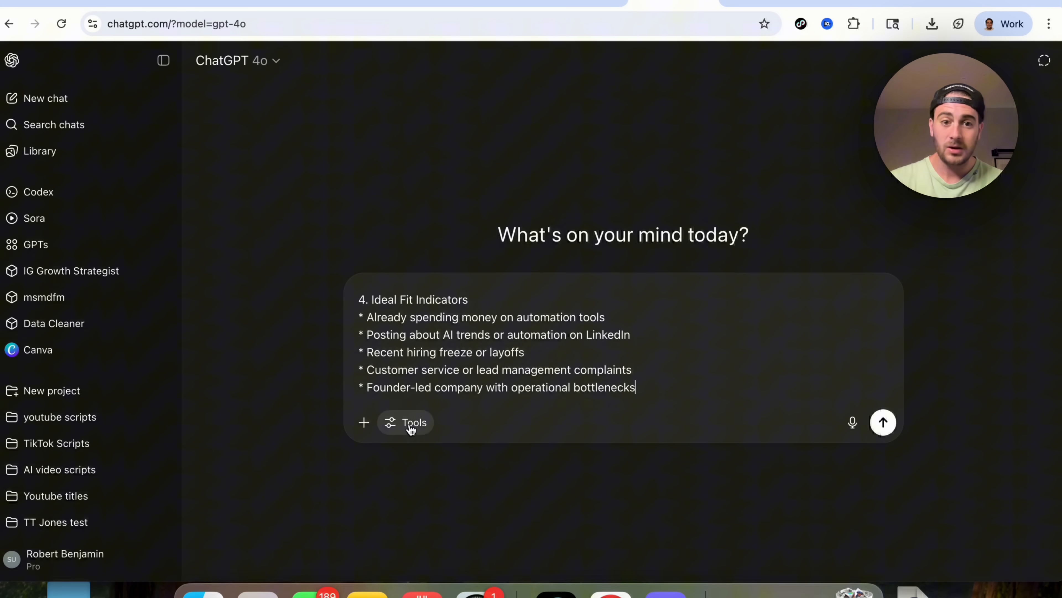
left_click(414, 422)
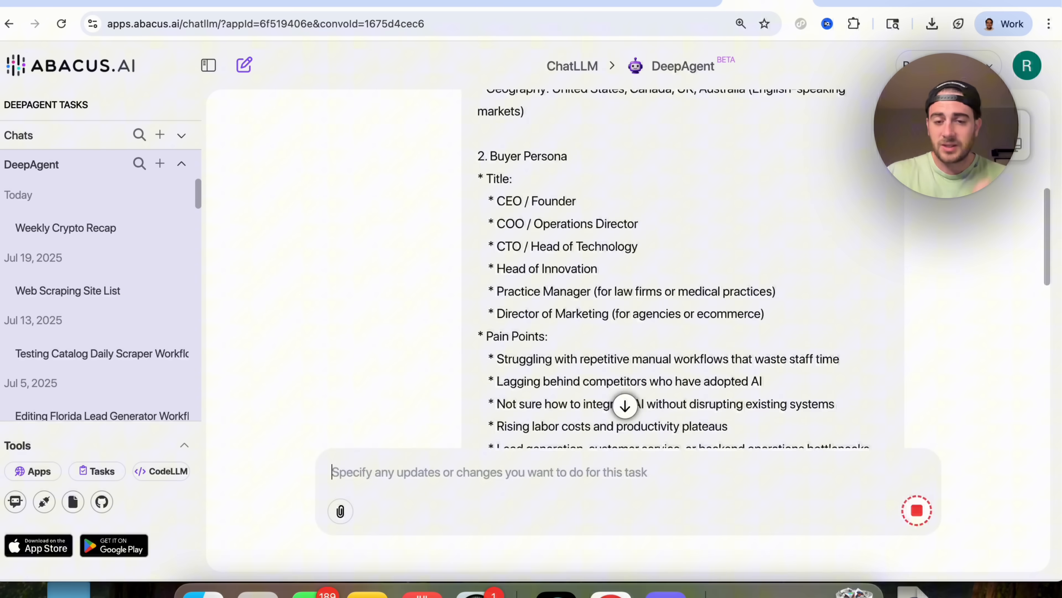
Send a first reply to DeepAgent asking for 20 leads, any of the roles.
scroll("down", 3)
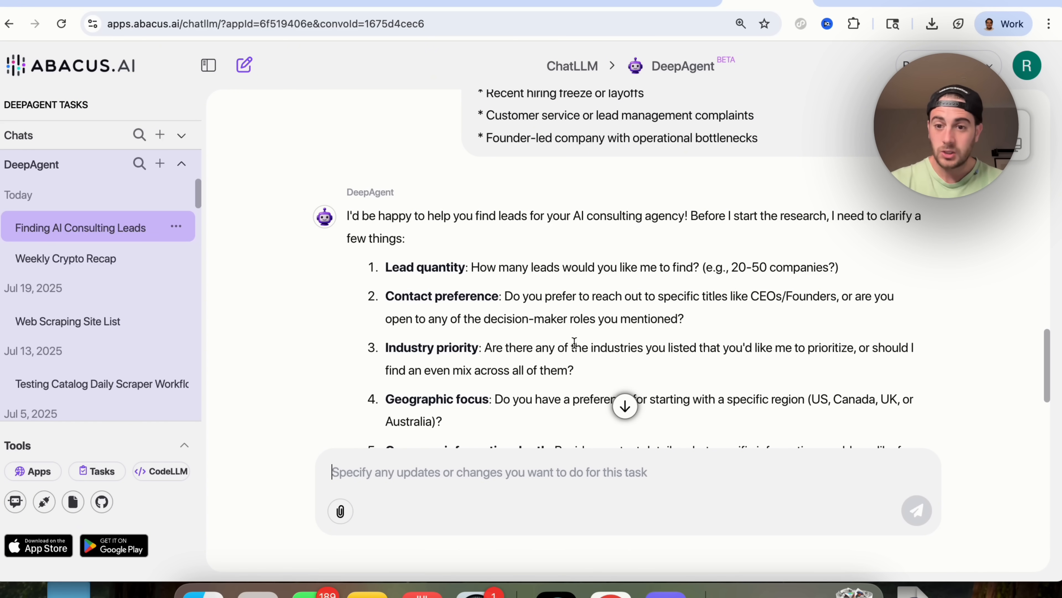
scroll("down", 3)
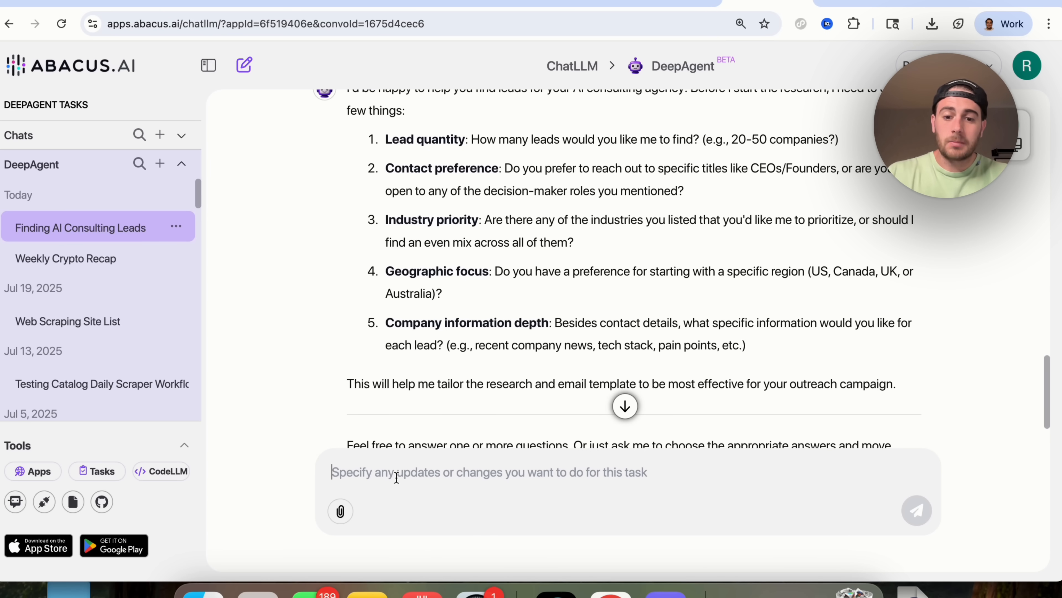
type("find 20 leads,")
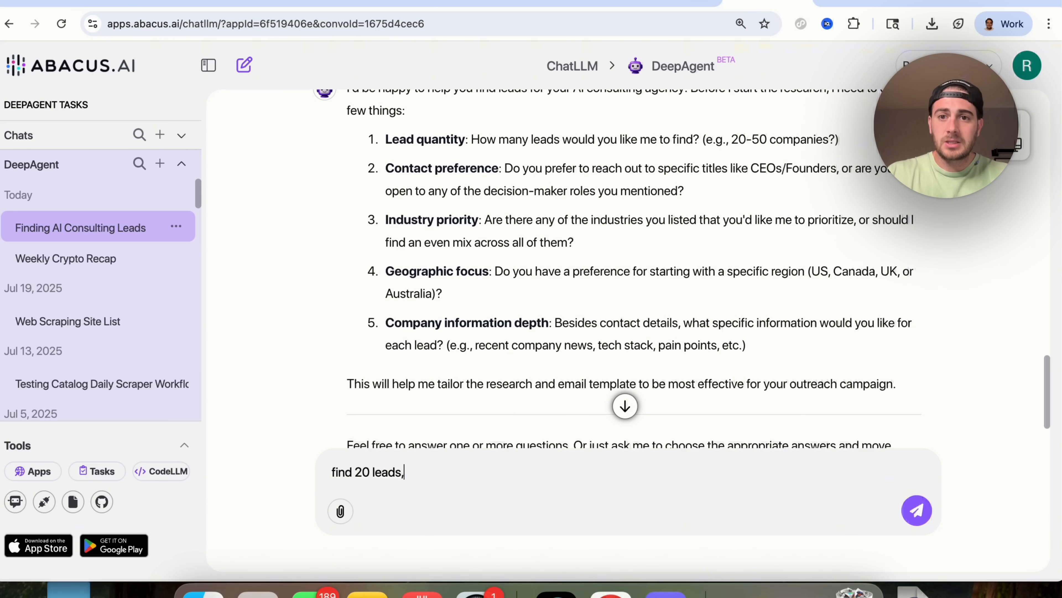
type("please")
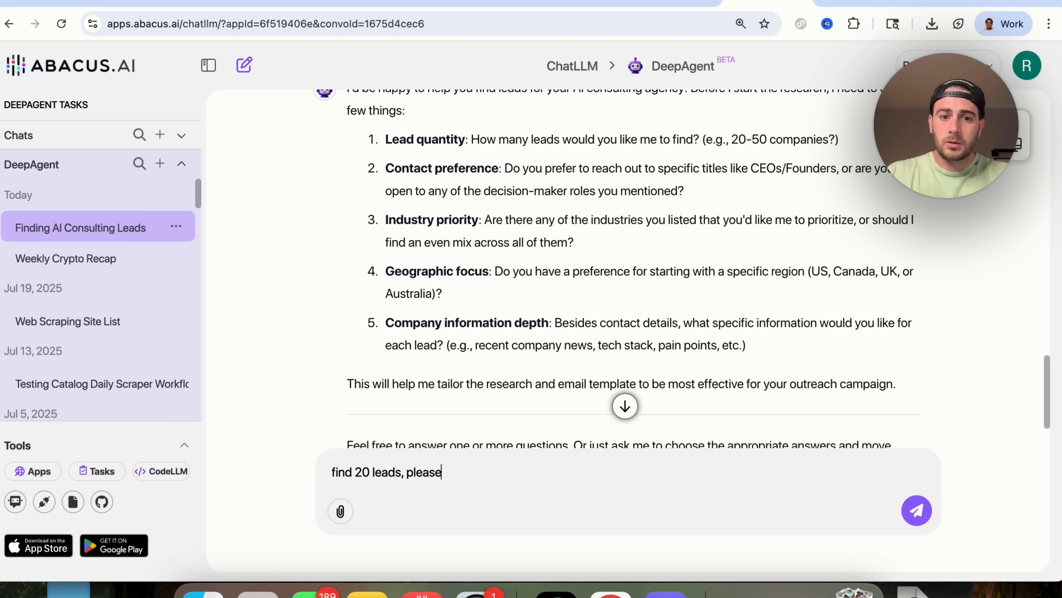
type("any of the ro")
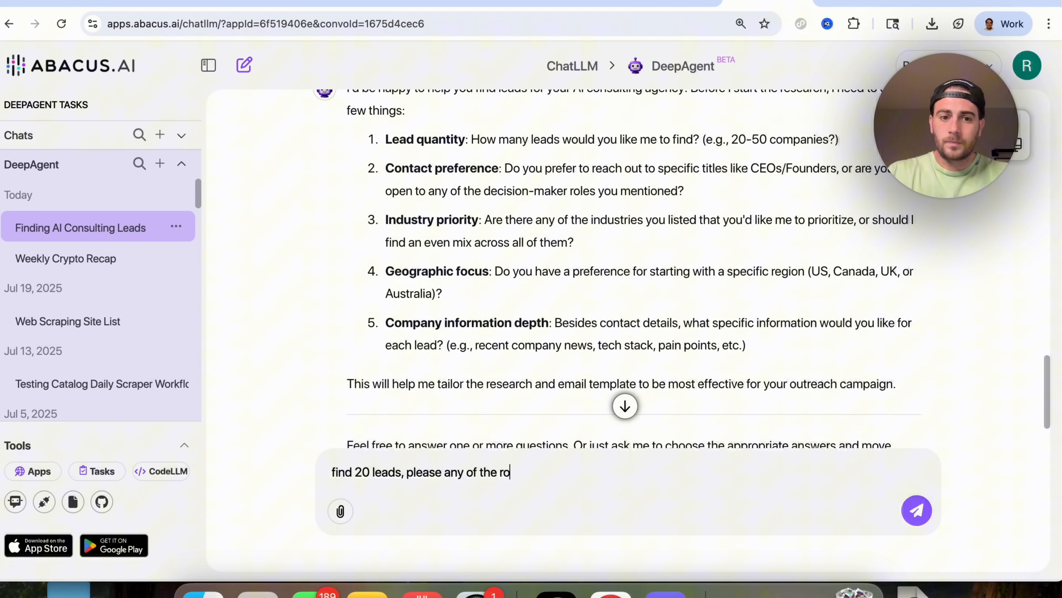
left_click(915, 510)
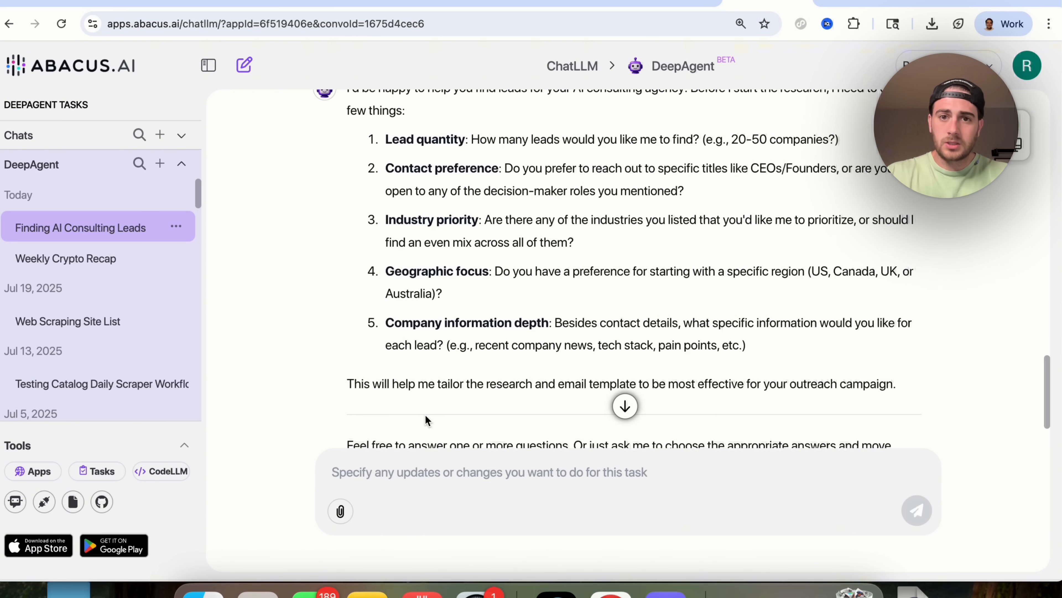
Reply 'find me 20 leads, contact anyone, you choose, US only, go as in-depth as you need to'.
type("find me")
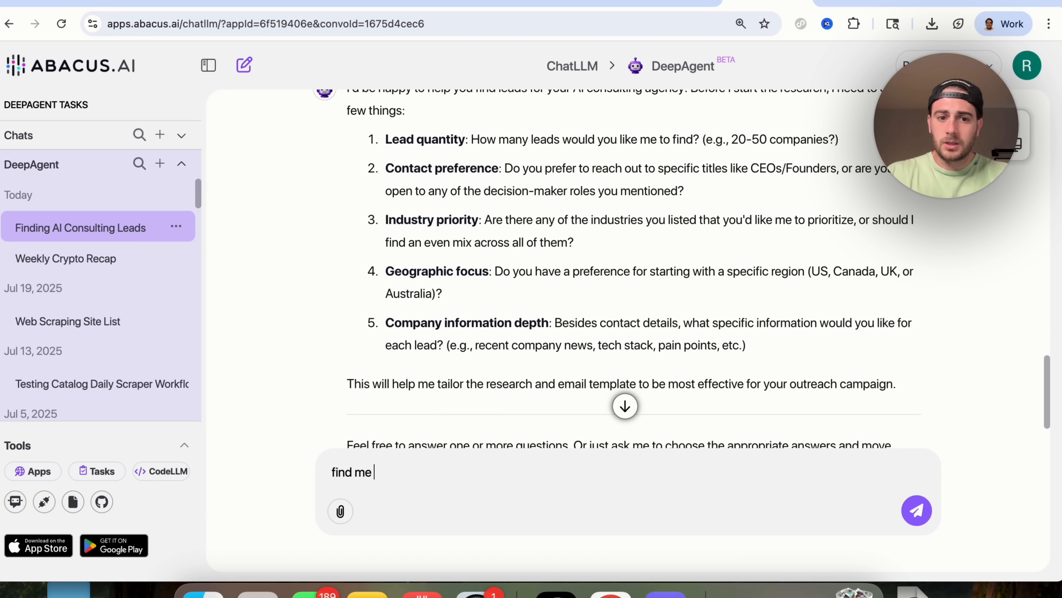
type("20 leads,")
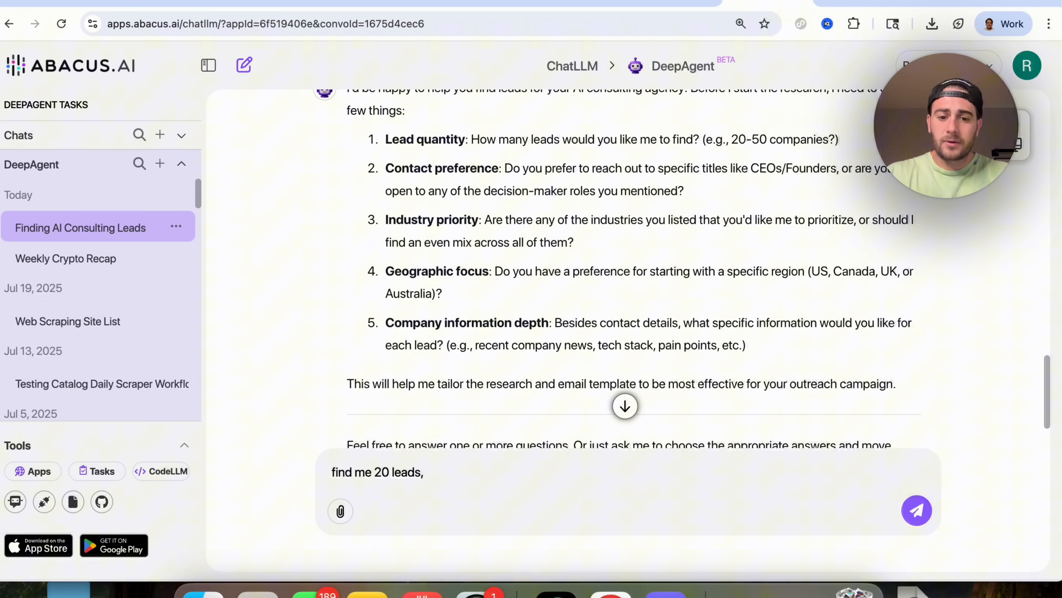
type("contact anyone,")
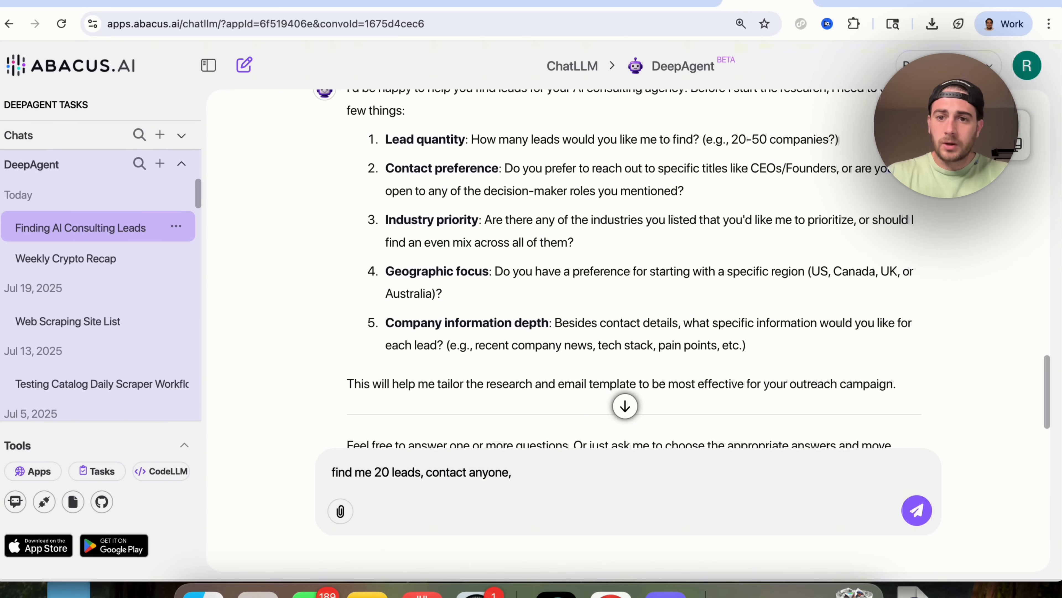
type("you choose, US")
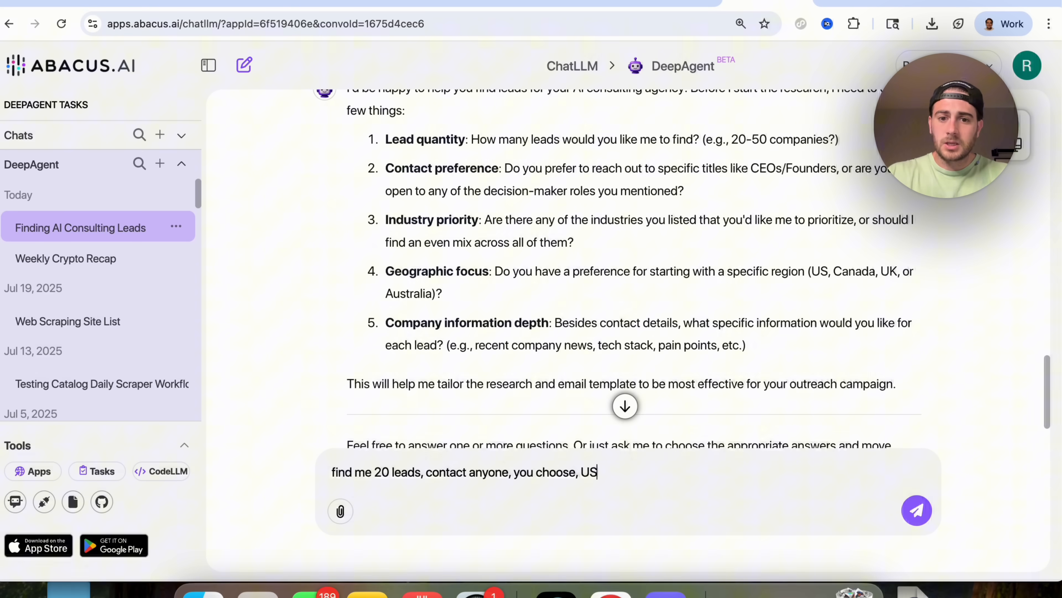
type("only,")
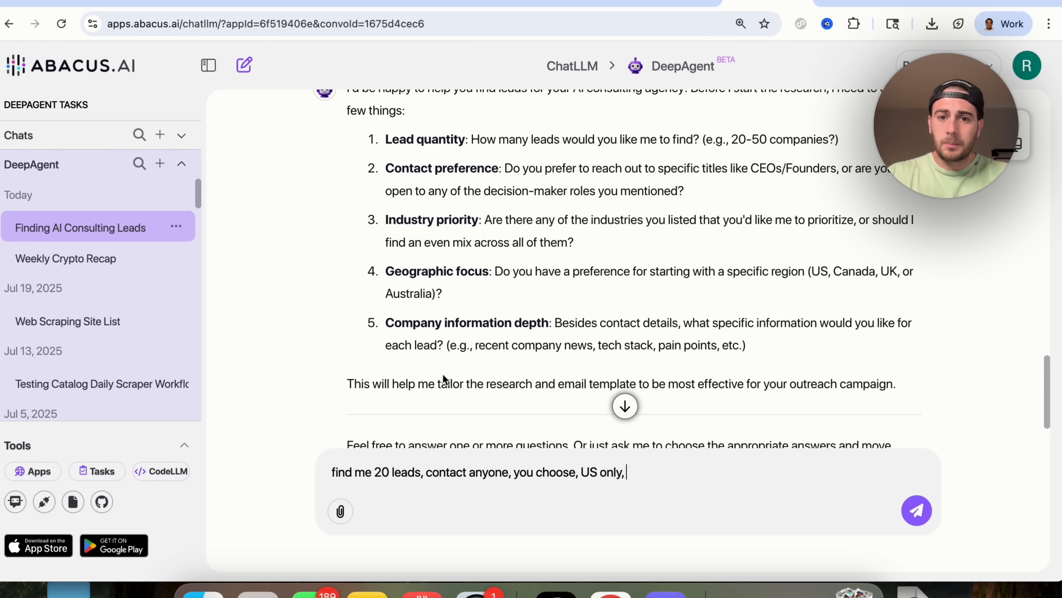
type("go")
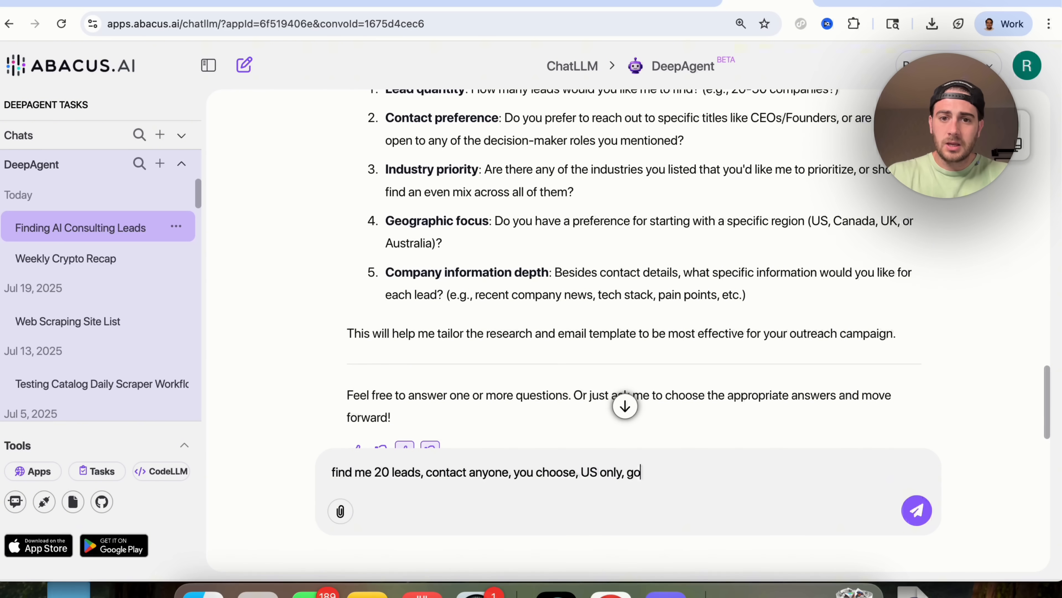
type("as in-depth a")
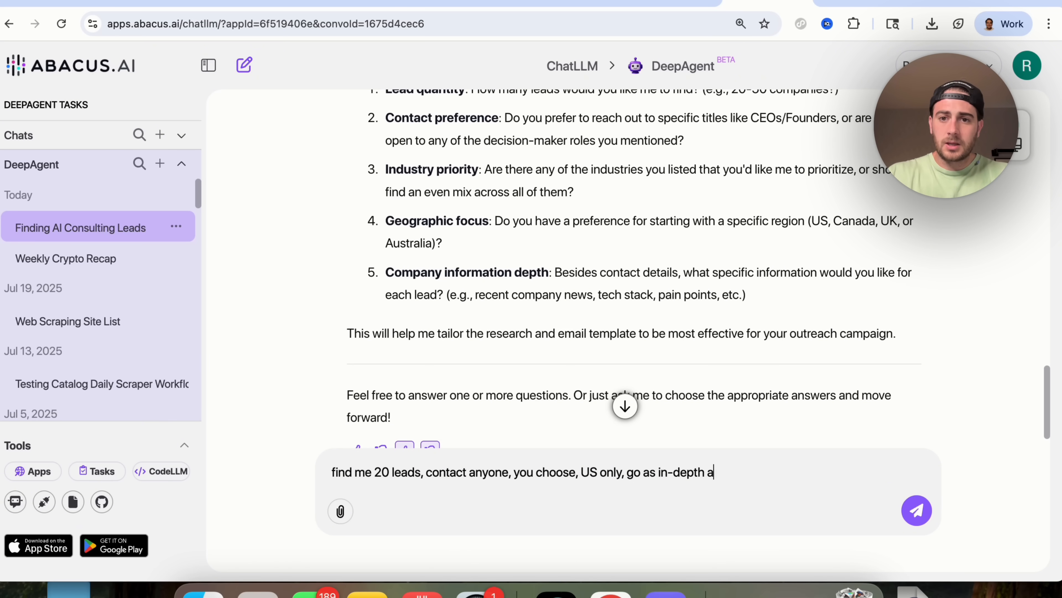
left_click(916, 510)
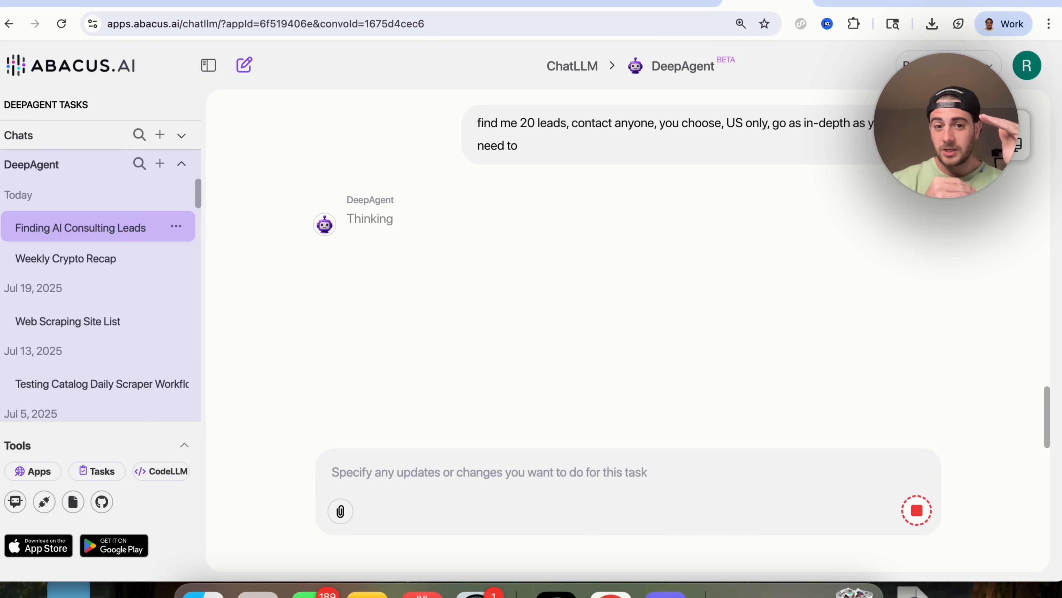
mouse_move(495, 239)
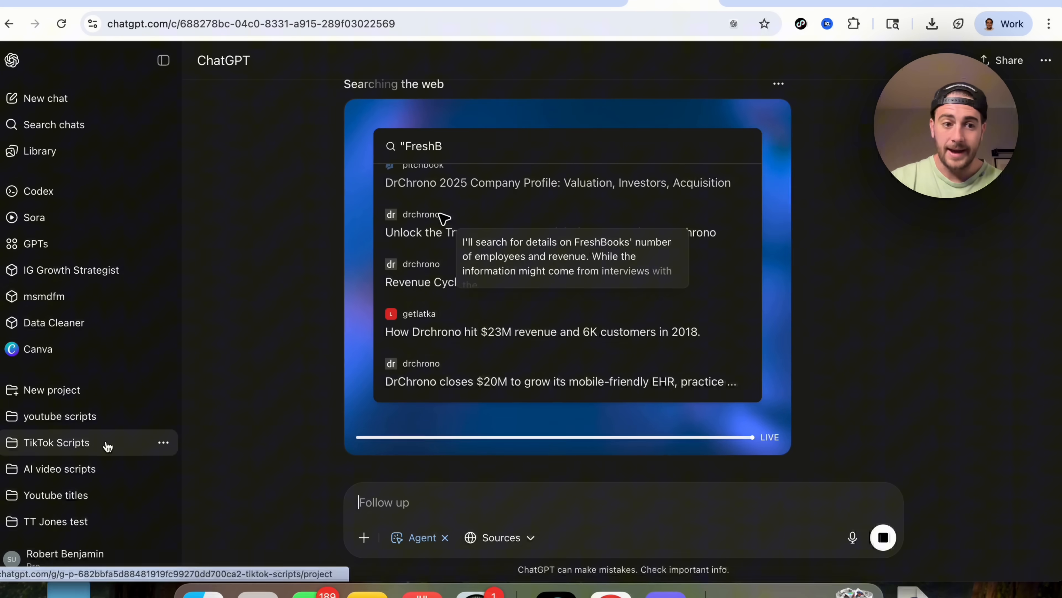
Check the stopped weekly crypto recap chat, then switch to the lead generation chat.
left_click(53, 420)
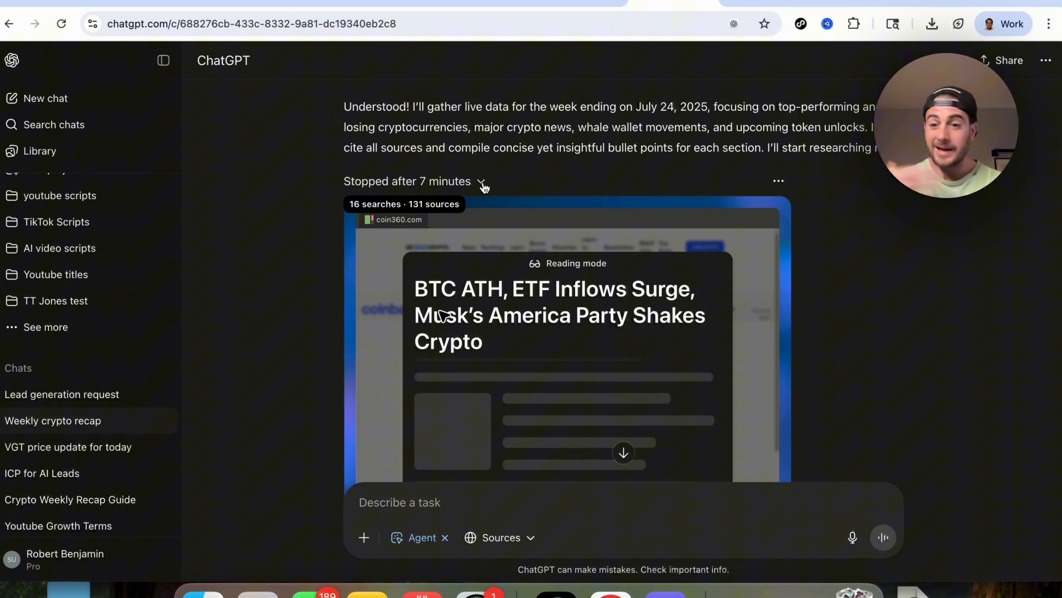
left_click(67, 392)
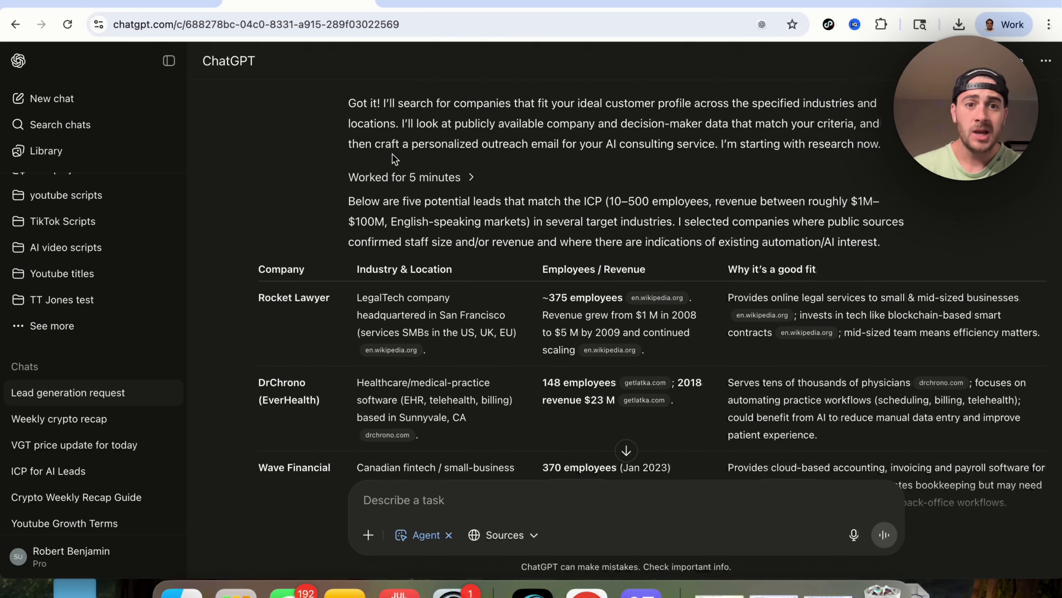
Review ChatGPT's five-company leads table and highlight the outreach email template.
scroll("down", 3)
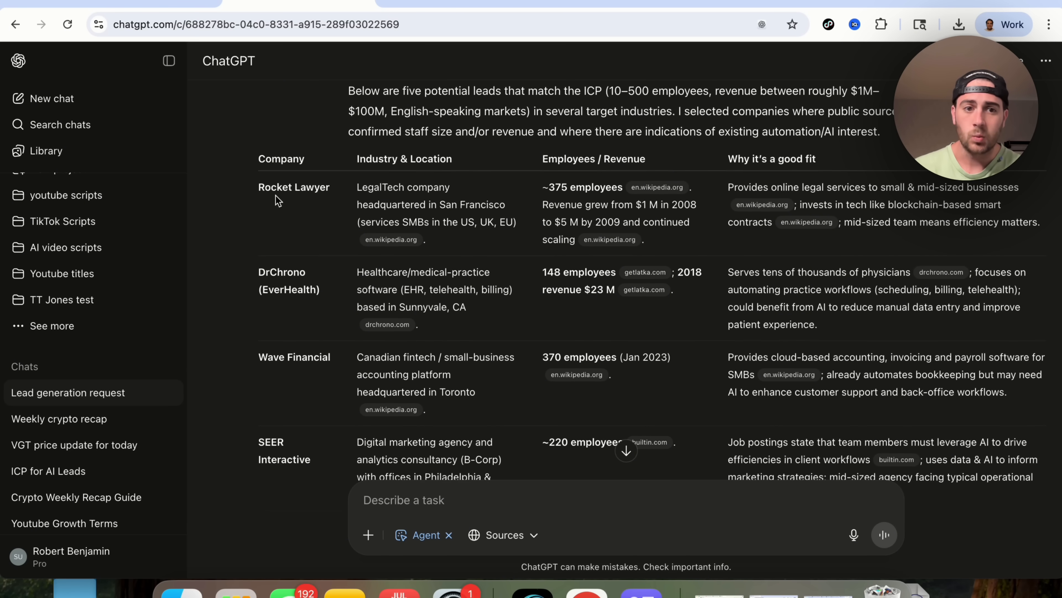
scroll("down", 3)
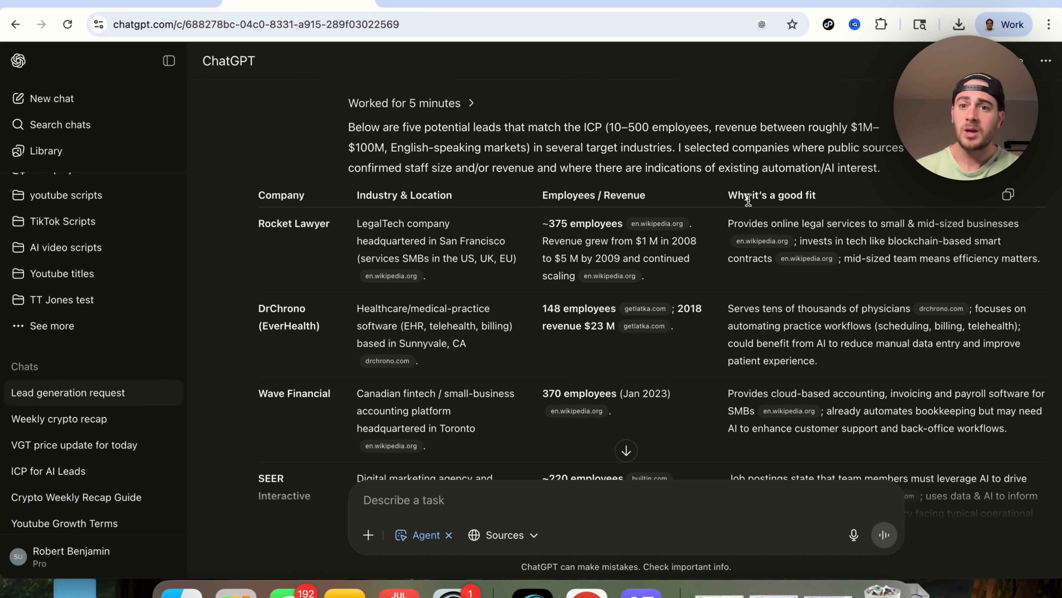
scroll("down", 3)
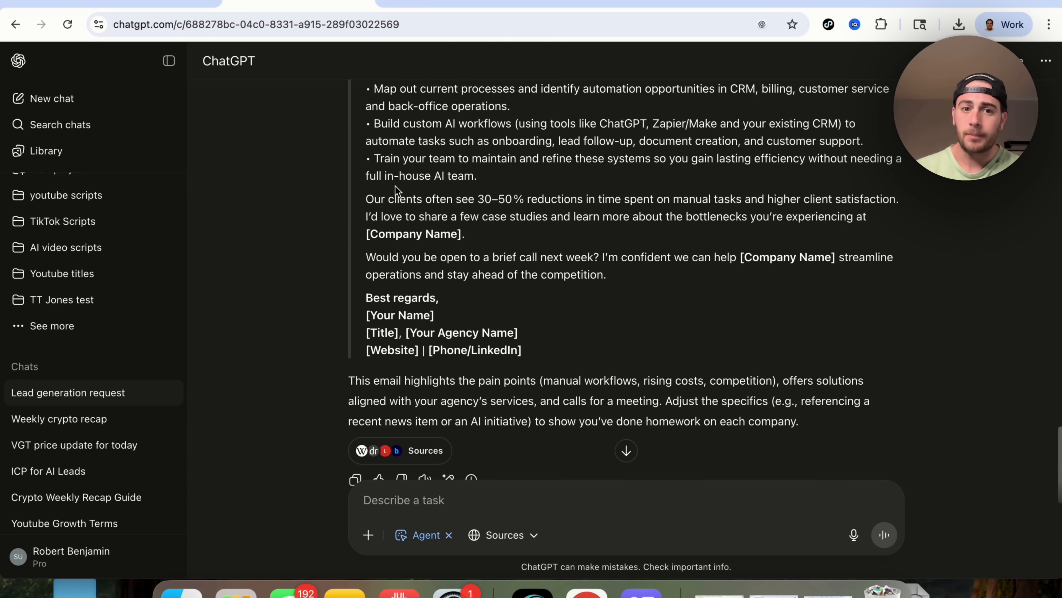
scroll("down", 3)
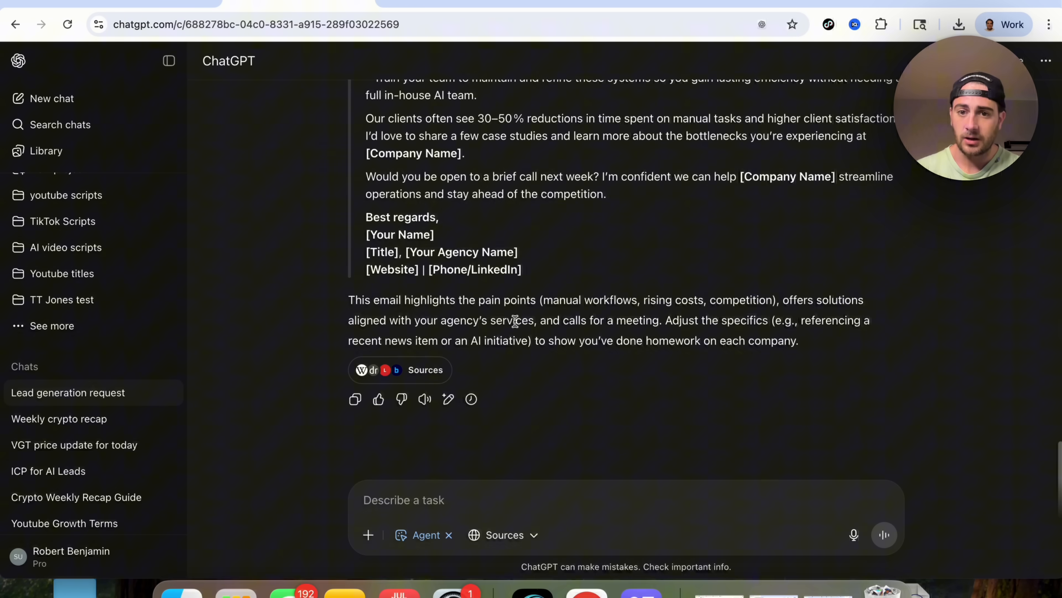
left_click_drag(348, 300, 798, 340)
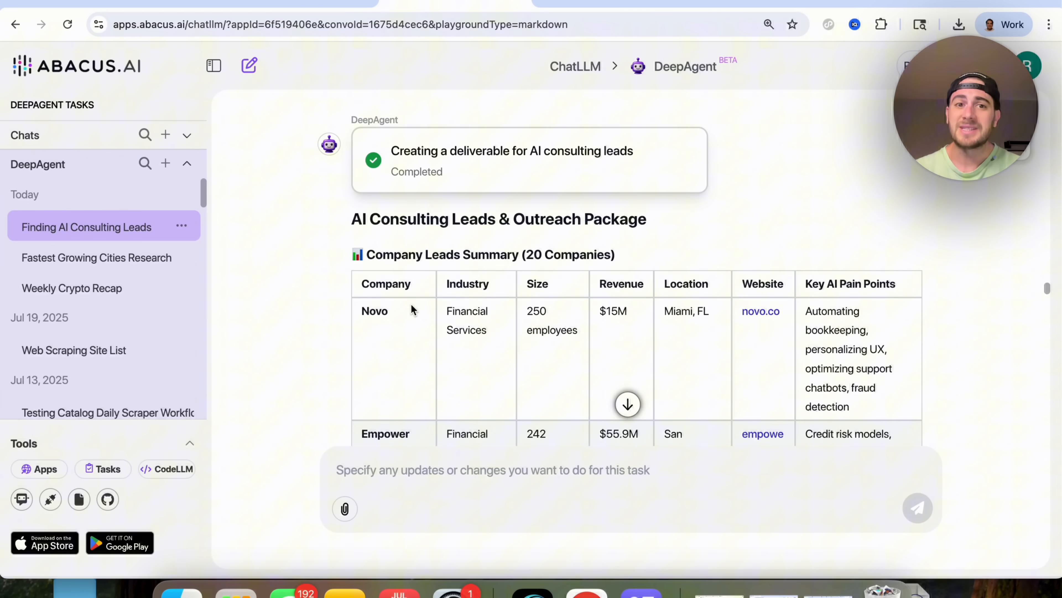
scroll("down", 3)
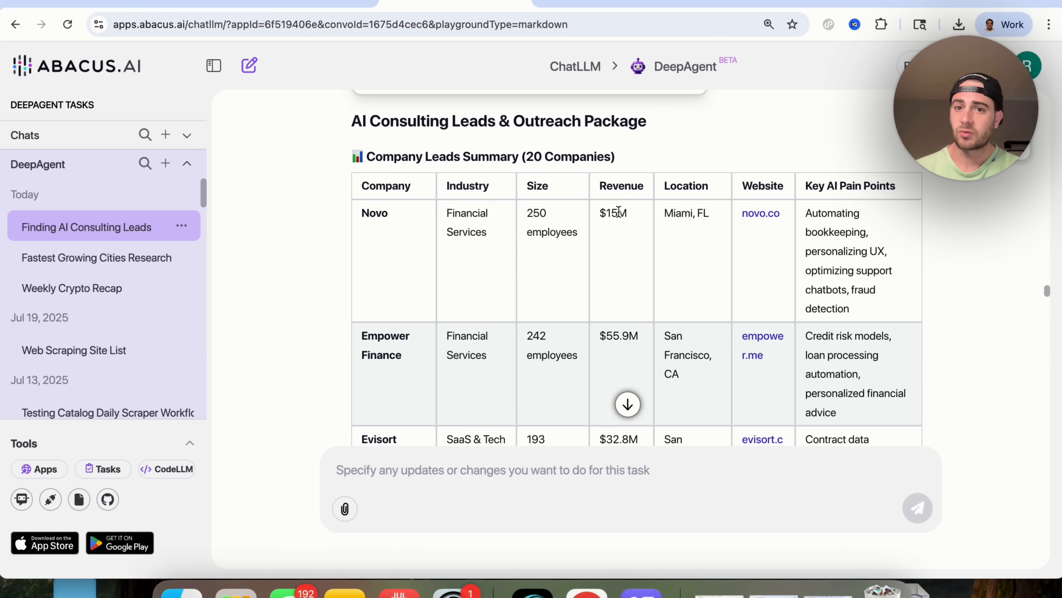
mouse_move(799, 225)
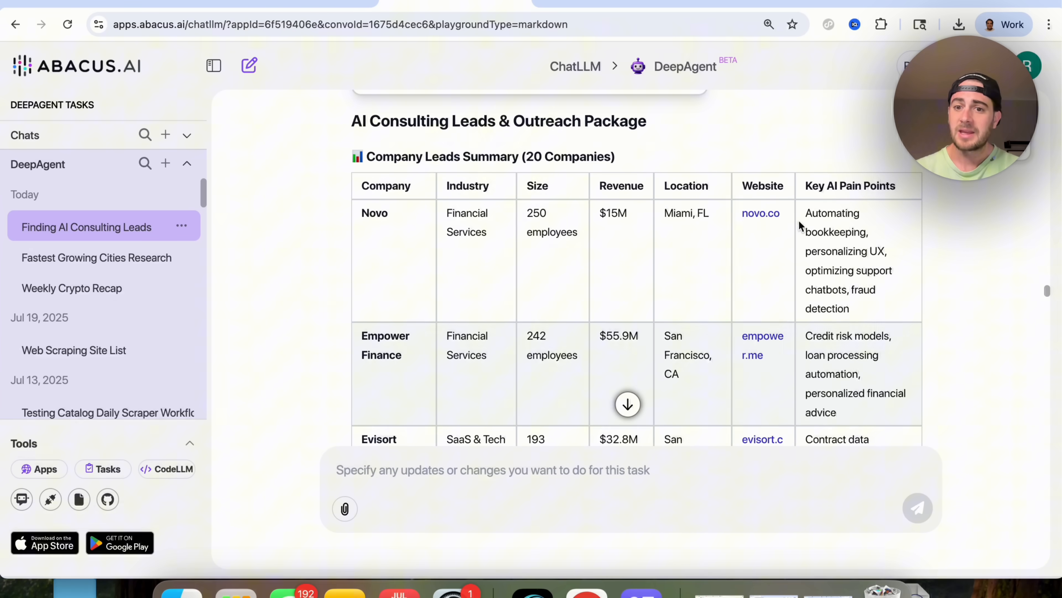
scroll("down", 3)
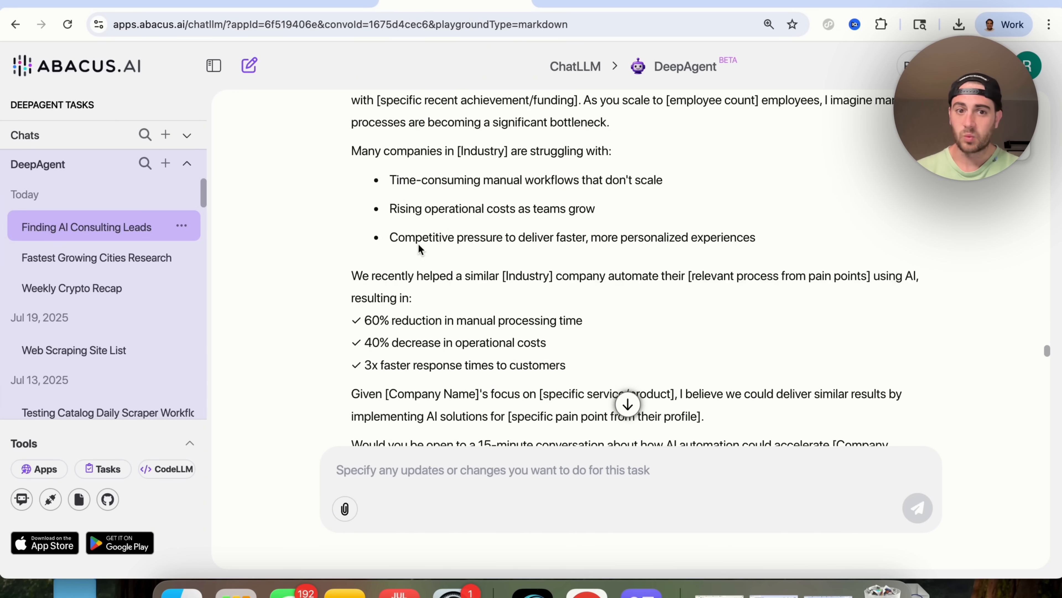
scroll("down", 3)
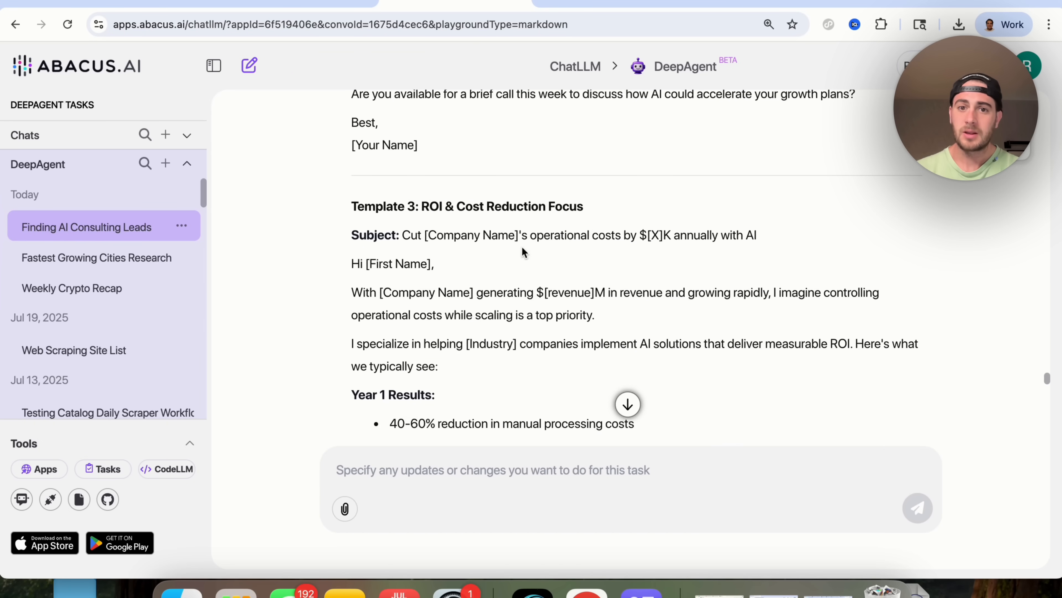
scroll("down", 3)
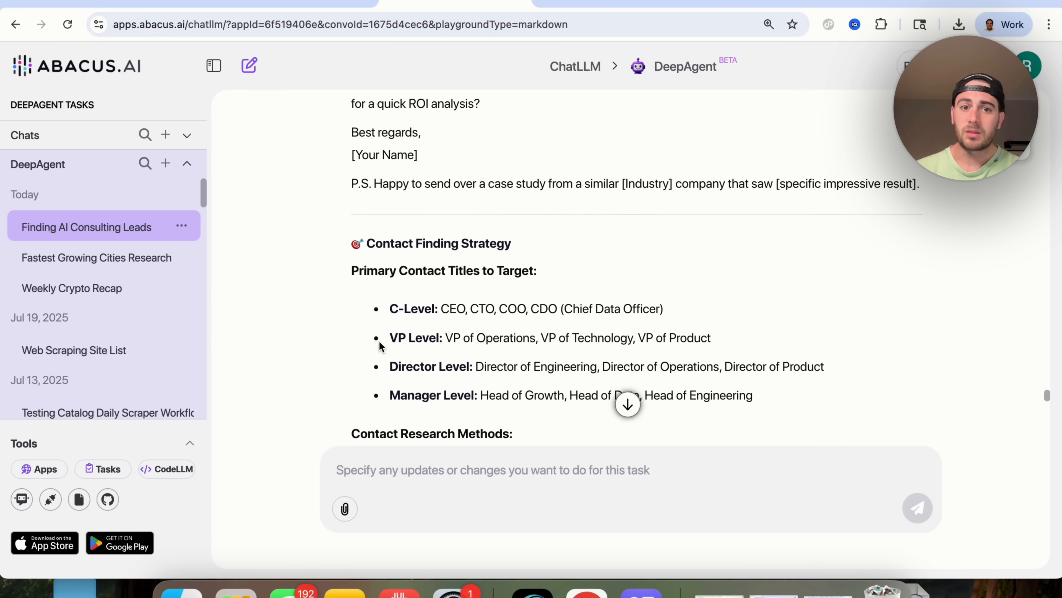
scroll("down", 3)
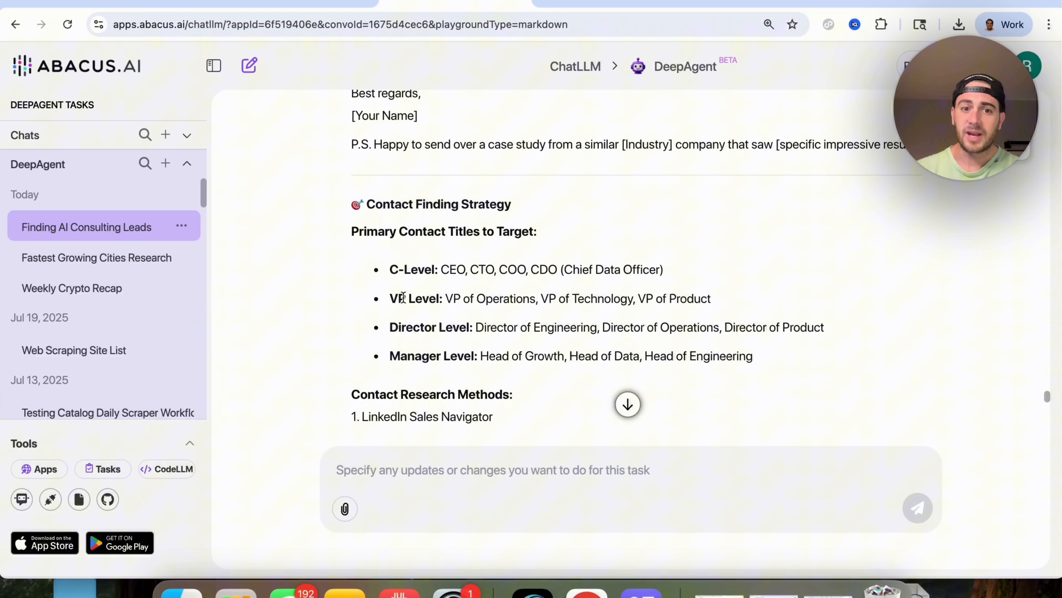
scroll("down", 3)
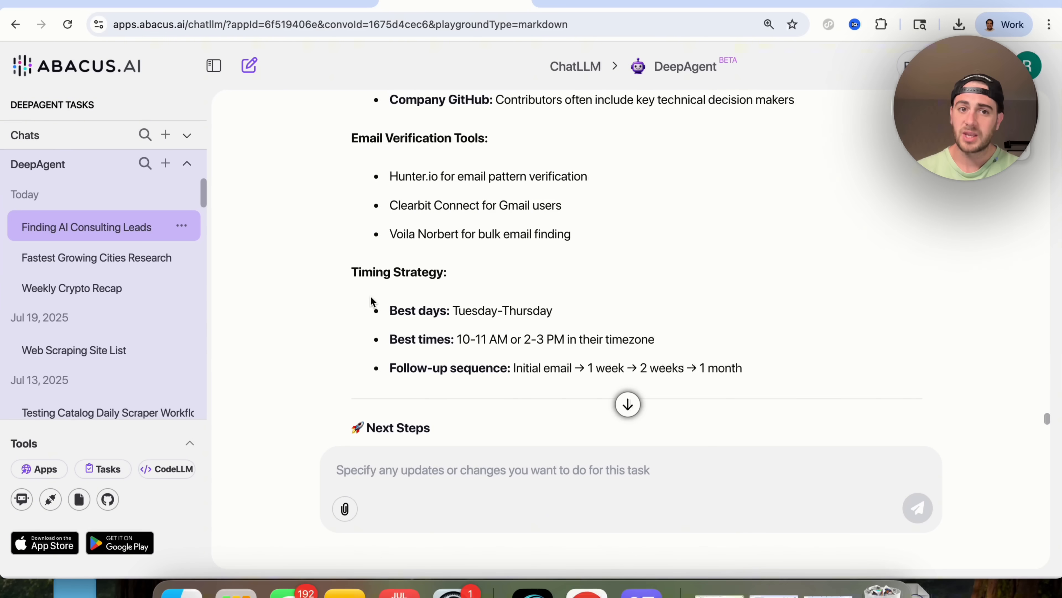
scroll("down", 3)
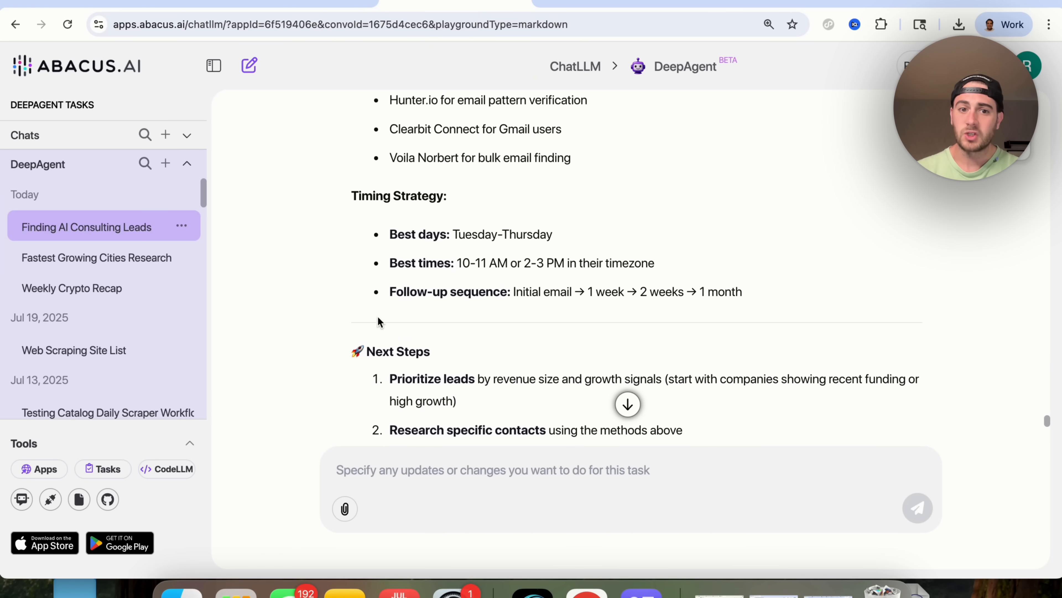
scroll("down", 3)
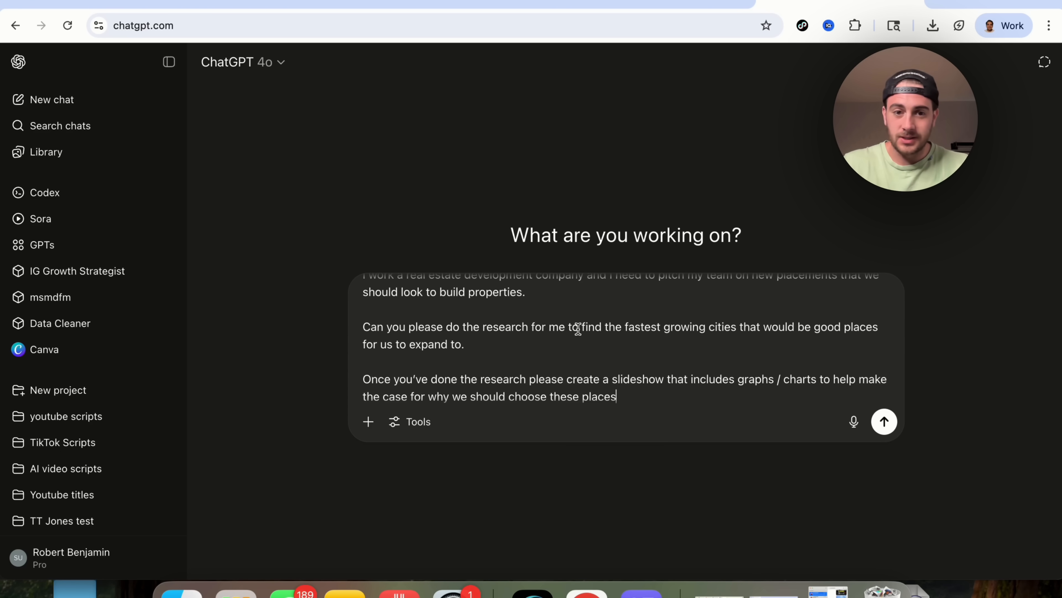
Submit the fastest-growing-cities research and slideshow request in agent mode.
left_click(410, 422)
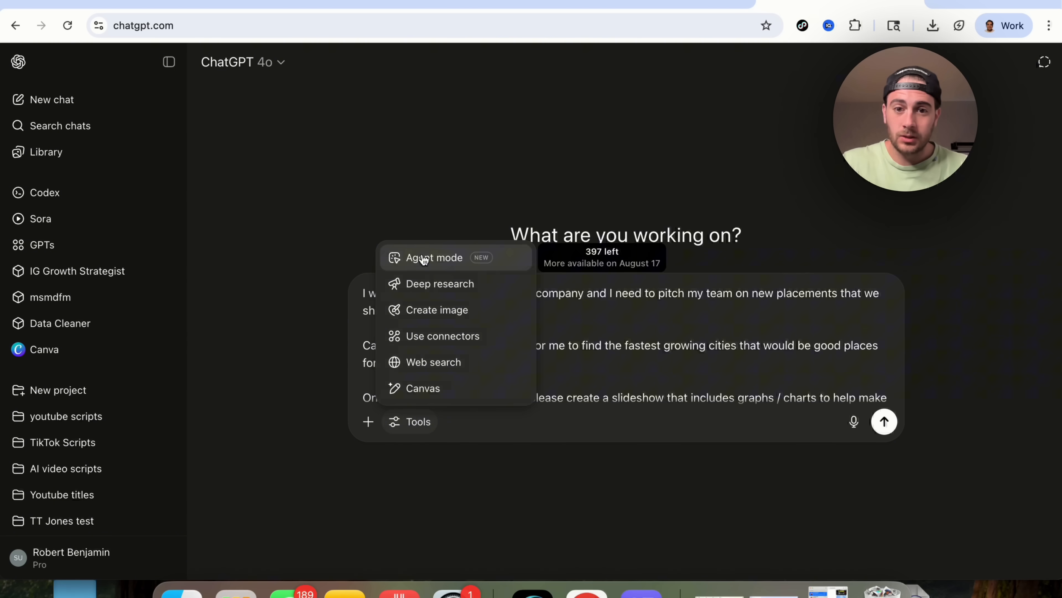
left_click(435, 257)
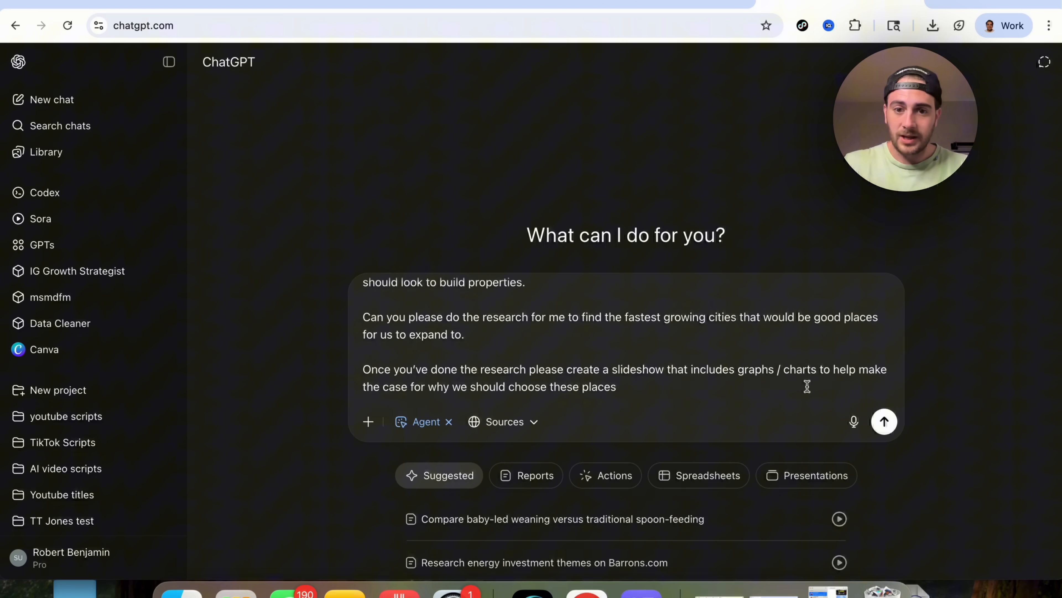
left_click(884, 422)
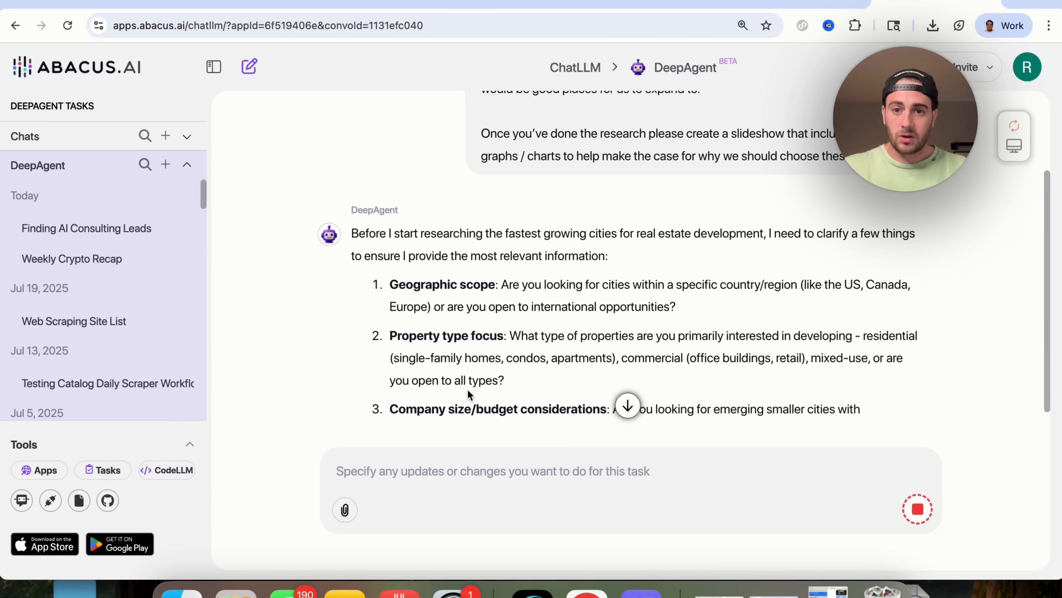
Reply to DeepAgent: US cities, residential properties, no budget limit.
type("US, residential,")
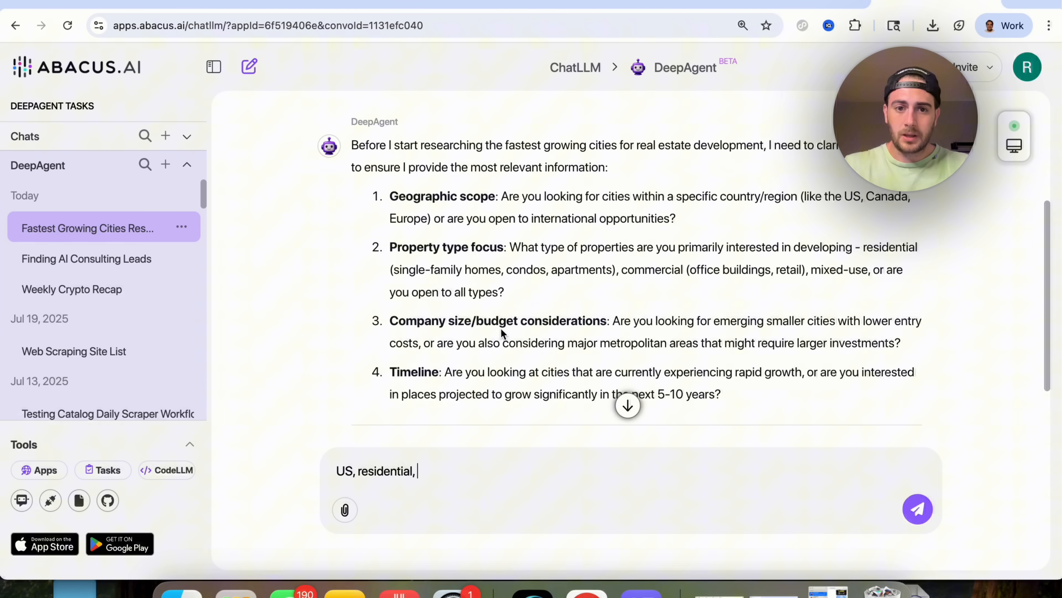
type("no budget, next")
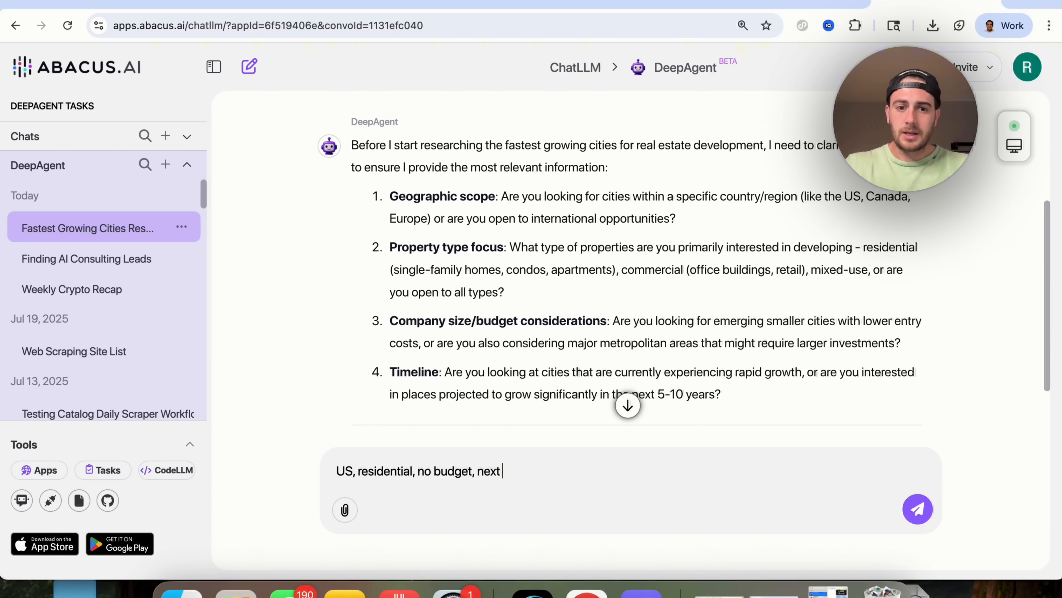
left_click(917, 509)
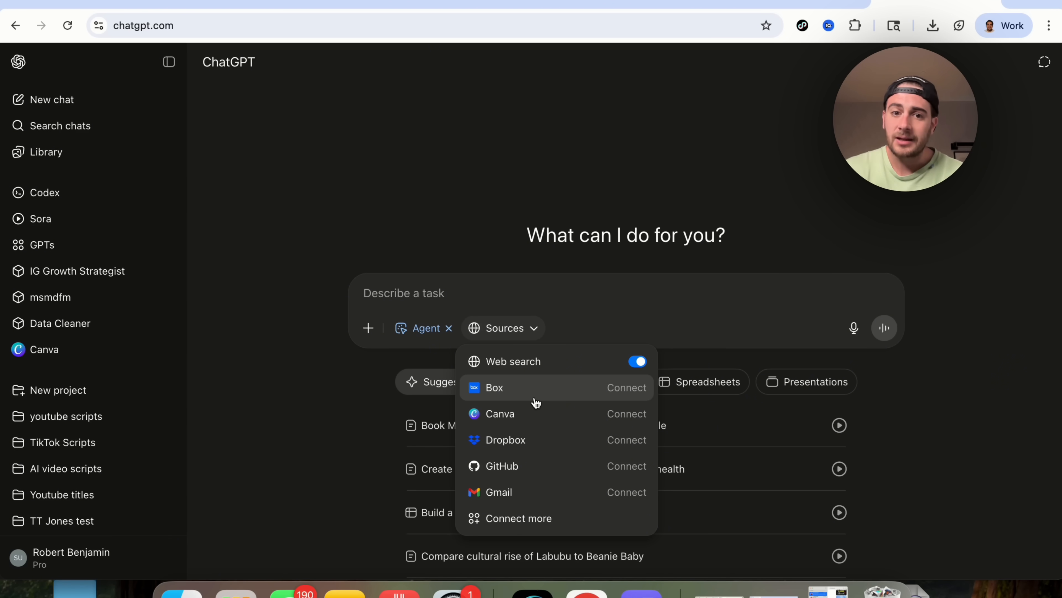
Show ChatGPT's connectors catalog with apps like Box, Gmail and Google Drive.
left_click(519, 518)
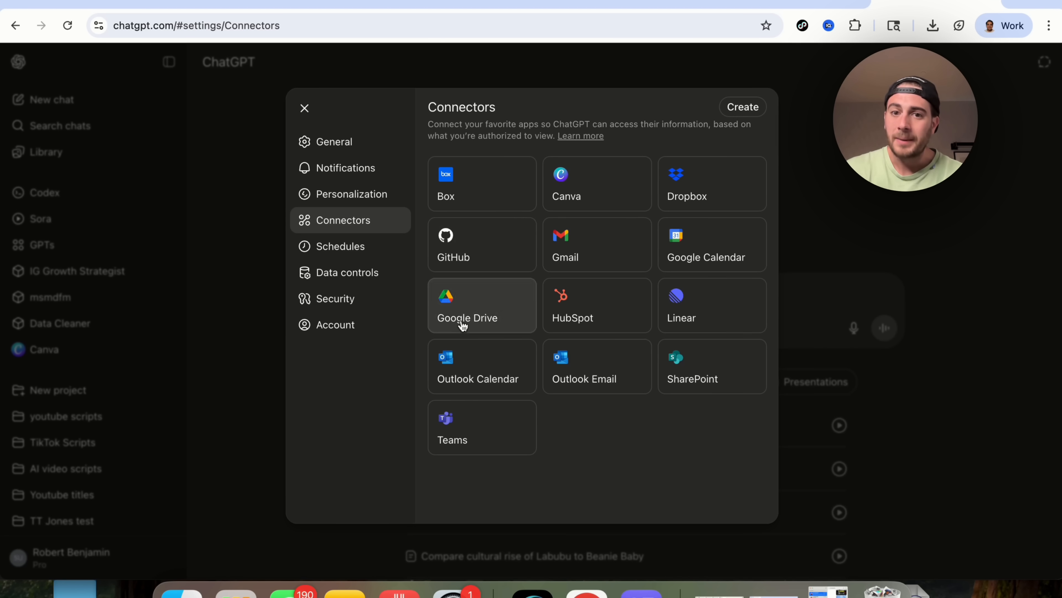
mouse_move(685, 222)
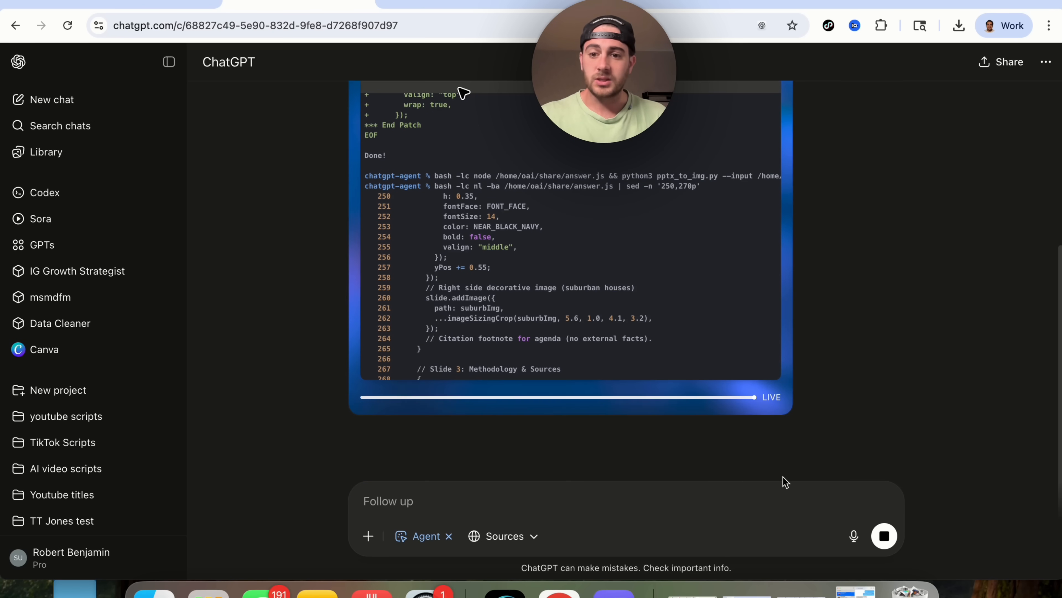
Return to the ChatGPT agent chat to watch its live terminal coding the slides.
left_click(884, 536)
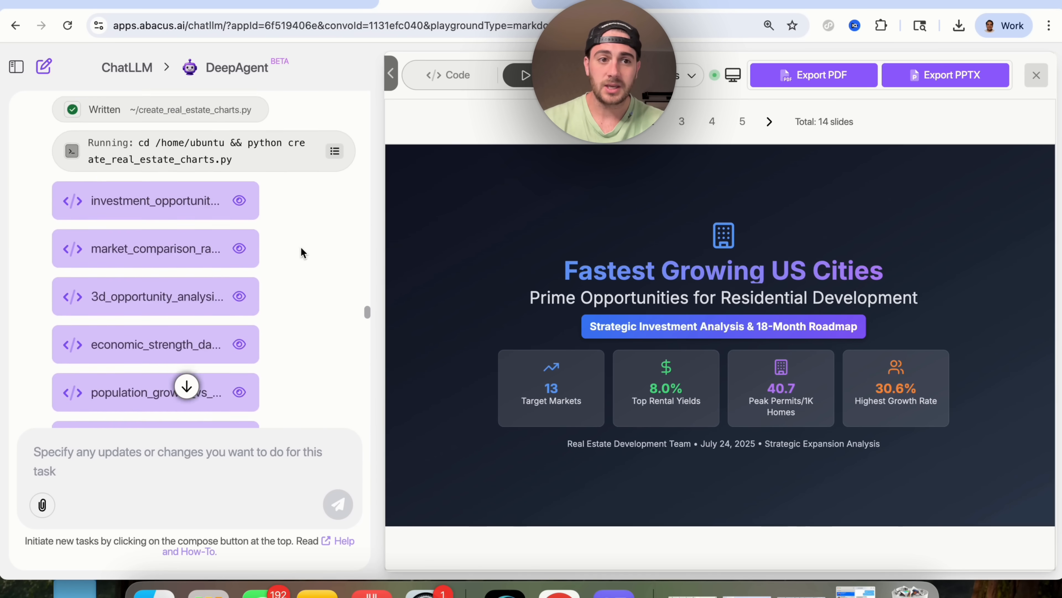
Scroll the DeepAgent chat through the Key Findings to the final 14-slide task summary.
scroll("down", 3)
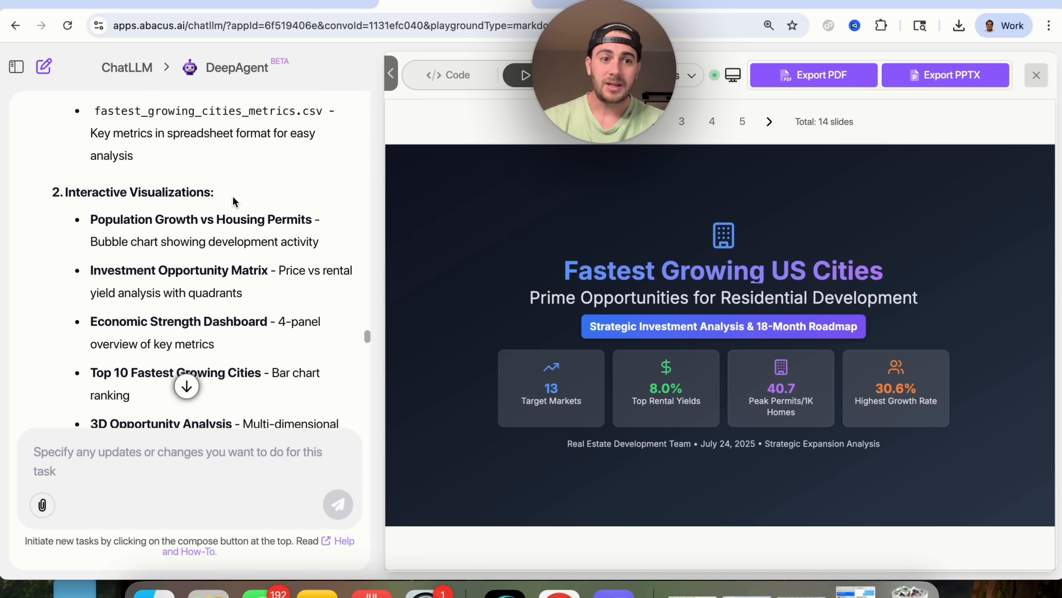
scroll("down", 3)
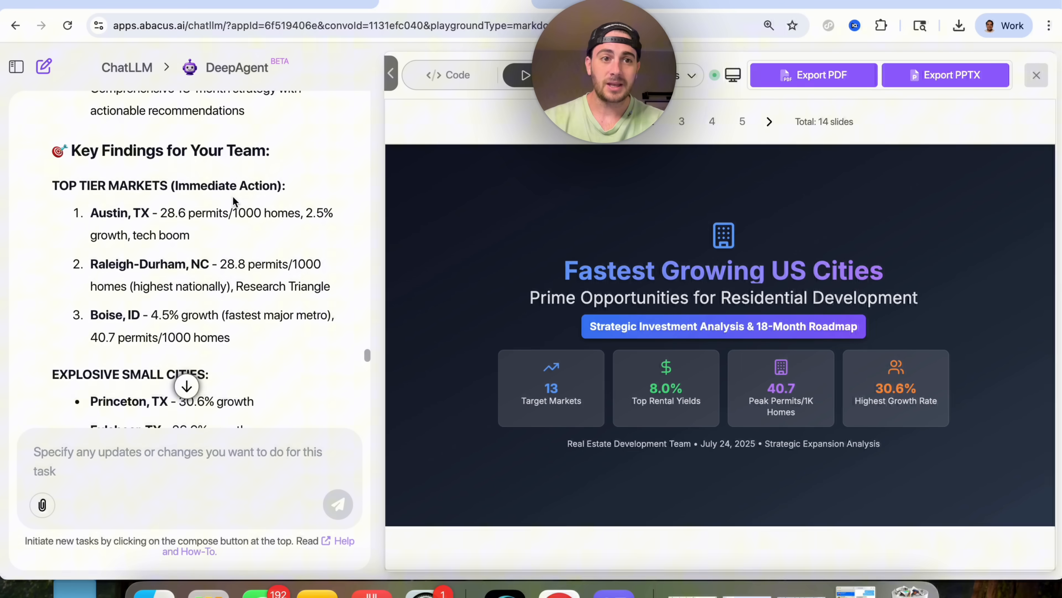
scroll("down", 3)
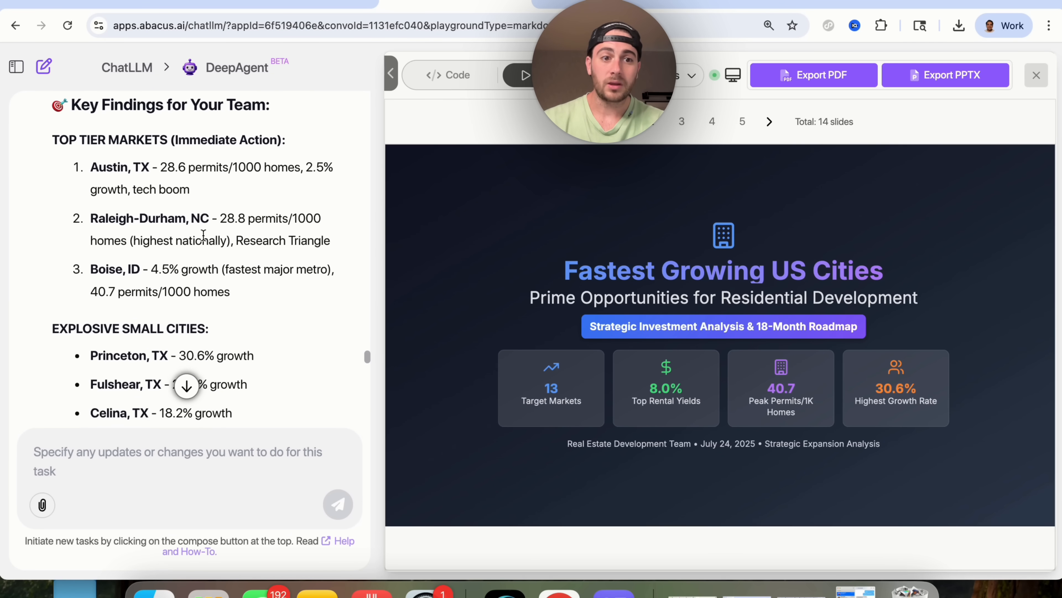
scroll("down", 3)
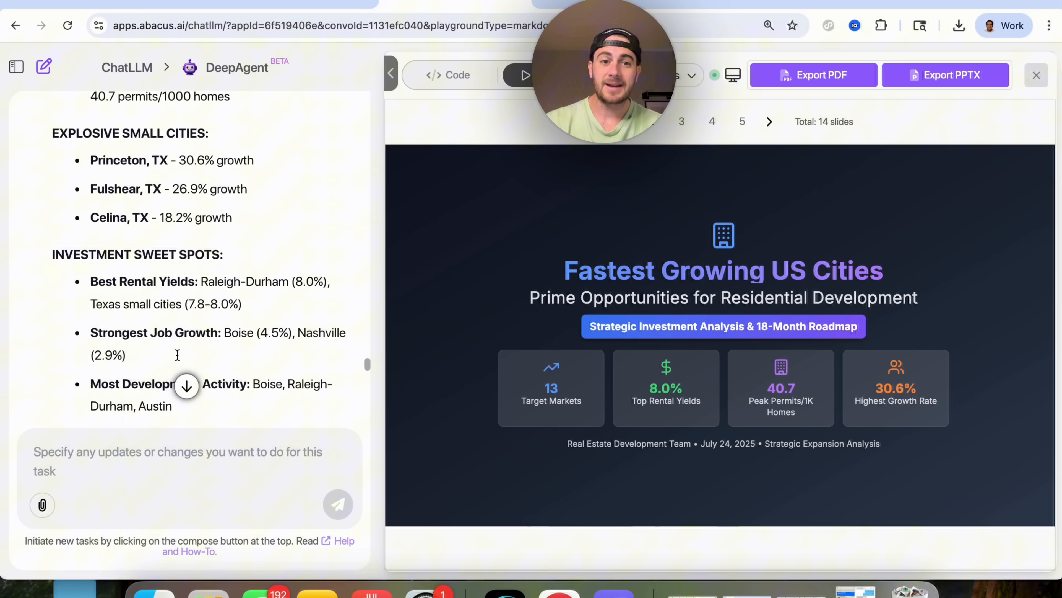
scroll("down", 3)
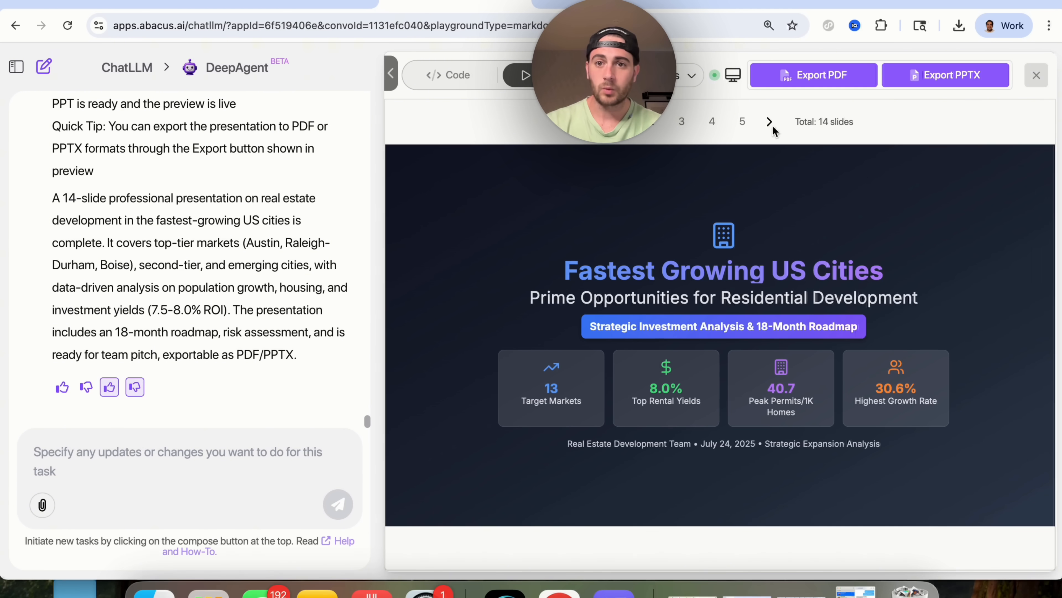
Advance the deck through Executive Summary, Austin, Boise, Emerging & Florida Markets to Population Growth Analysis.
left_click(682, 121)
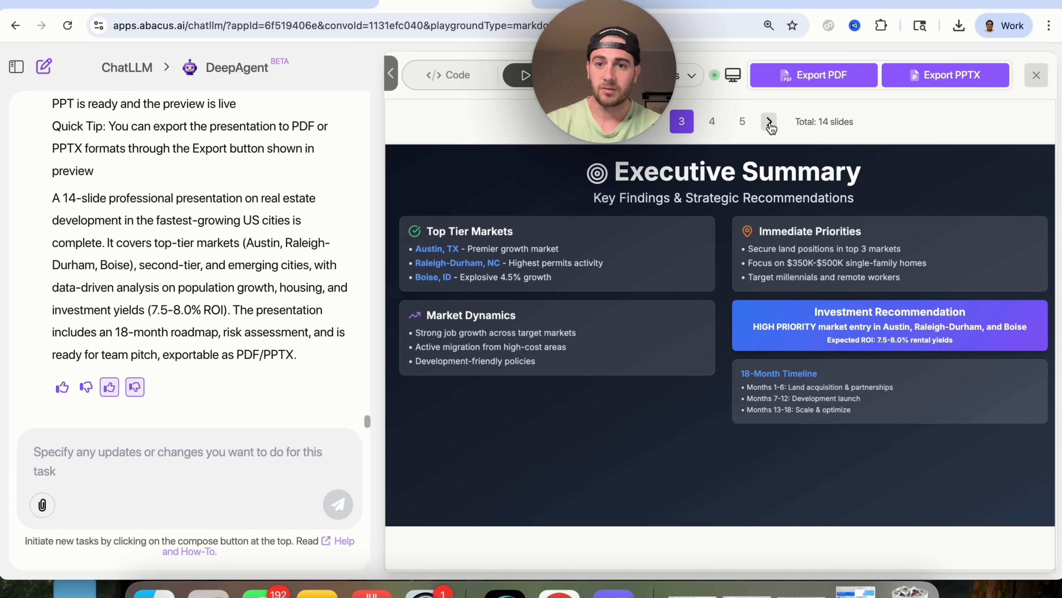
left_click(770, 121)
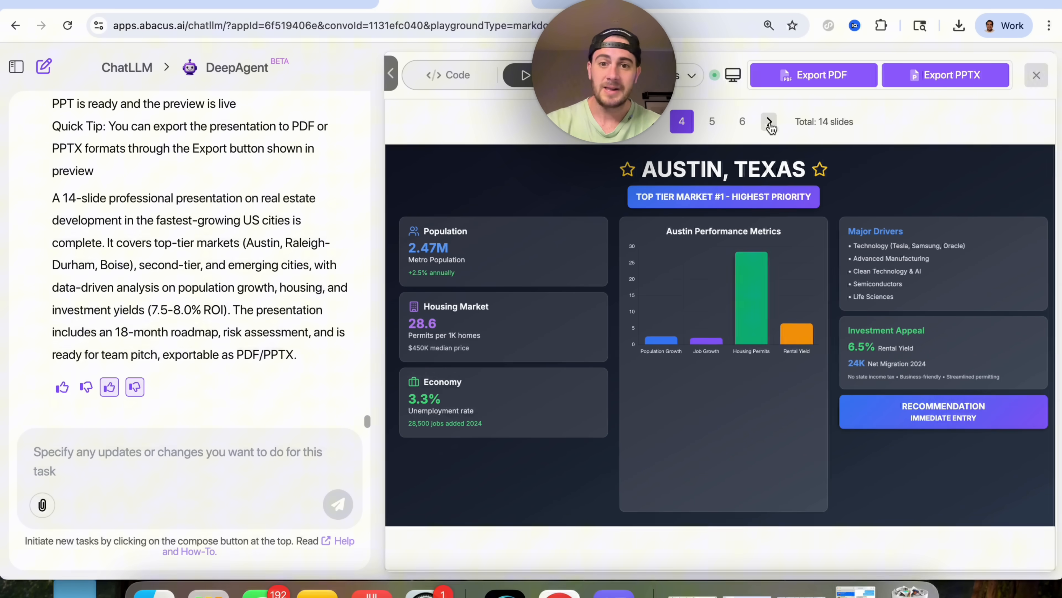
left_click(769, 121)
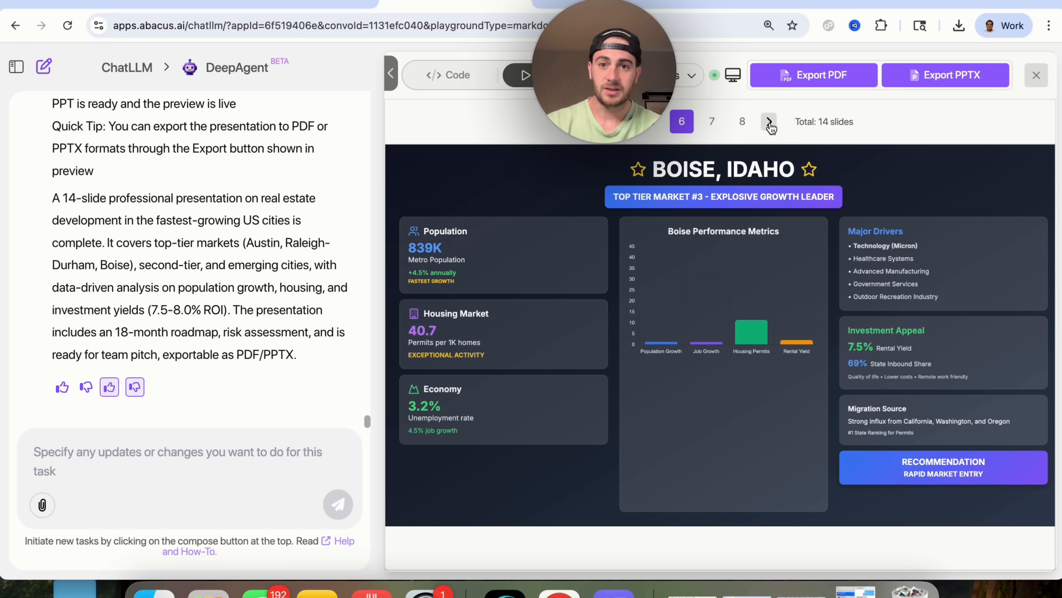
left_click(769, 122)
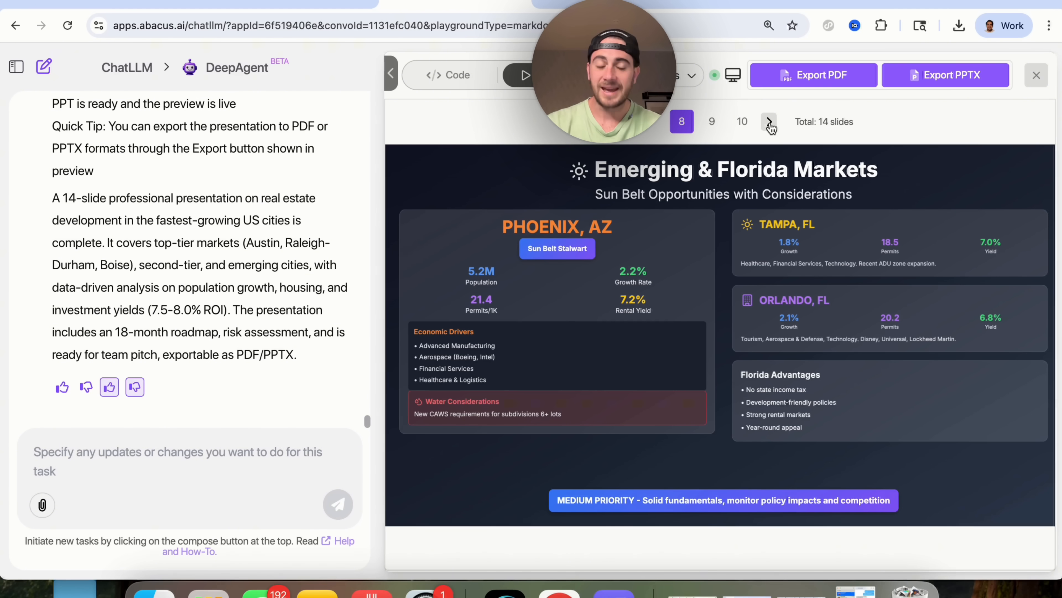
left_click(770, 121)
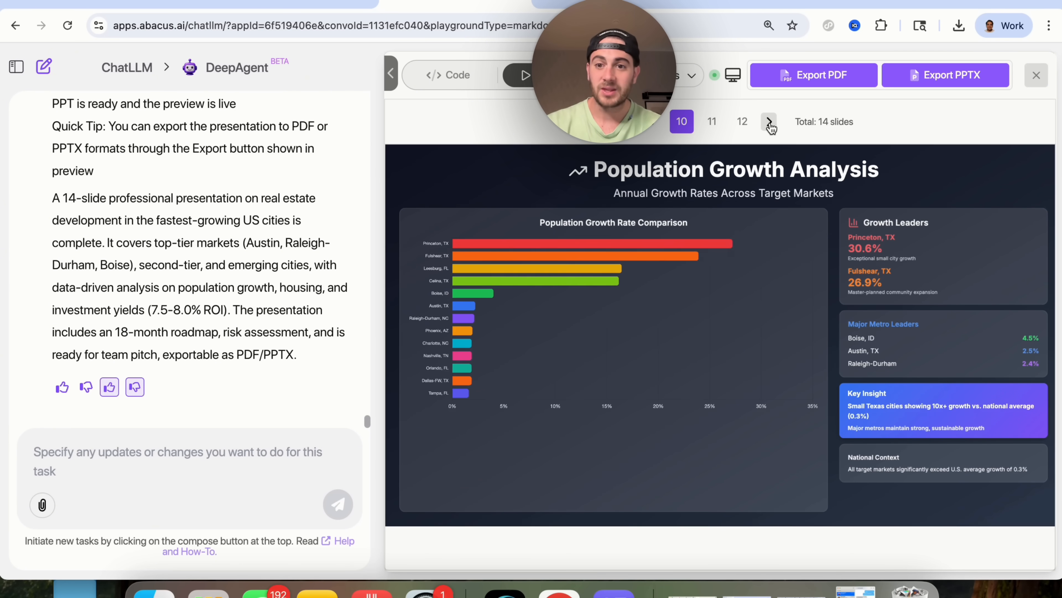
left_click(769, 122)
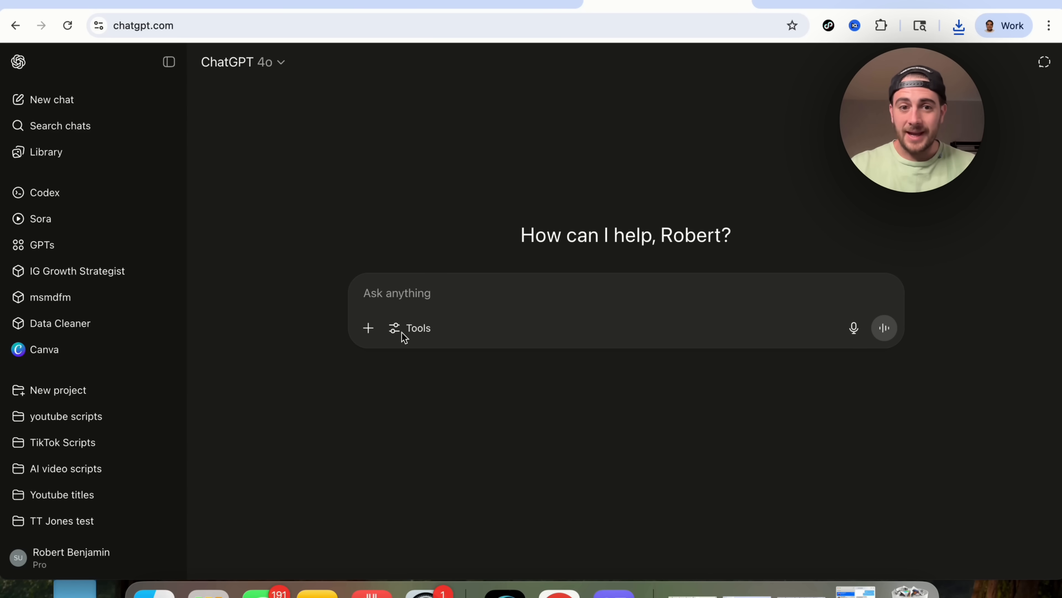
With agent mode on, send the prompt asking for 10 better tweets from testingcatalog's latest 10.
left_click(410, 328)
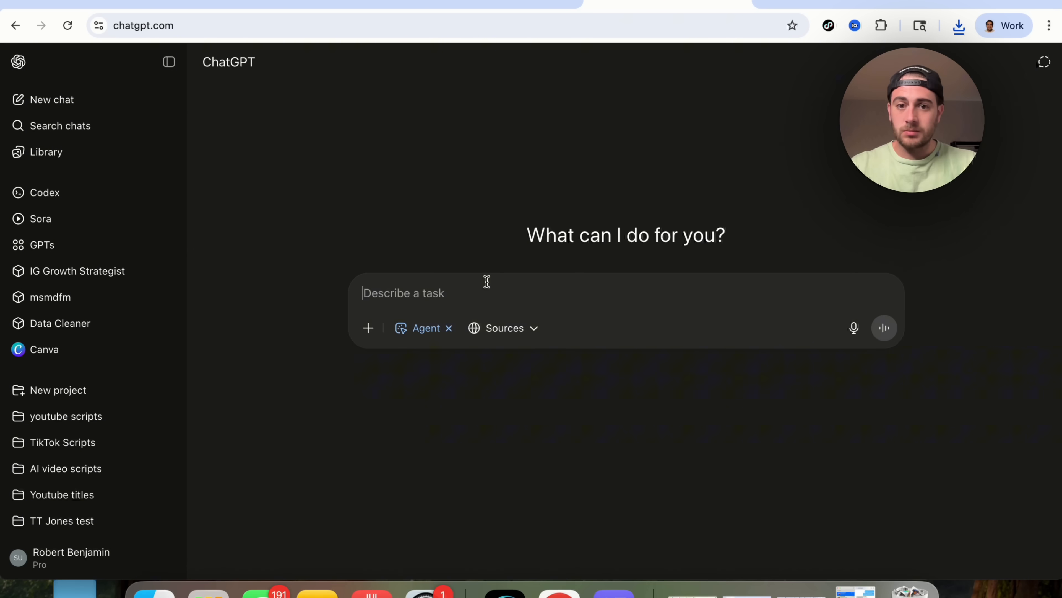
type("Please look at the latest 10 tweets from https://x.com/testingcatalog and write me 10 tweets that are better than theirs, but on the same topics")
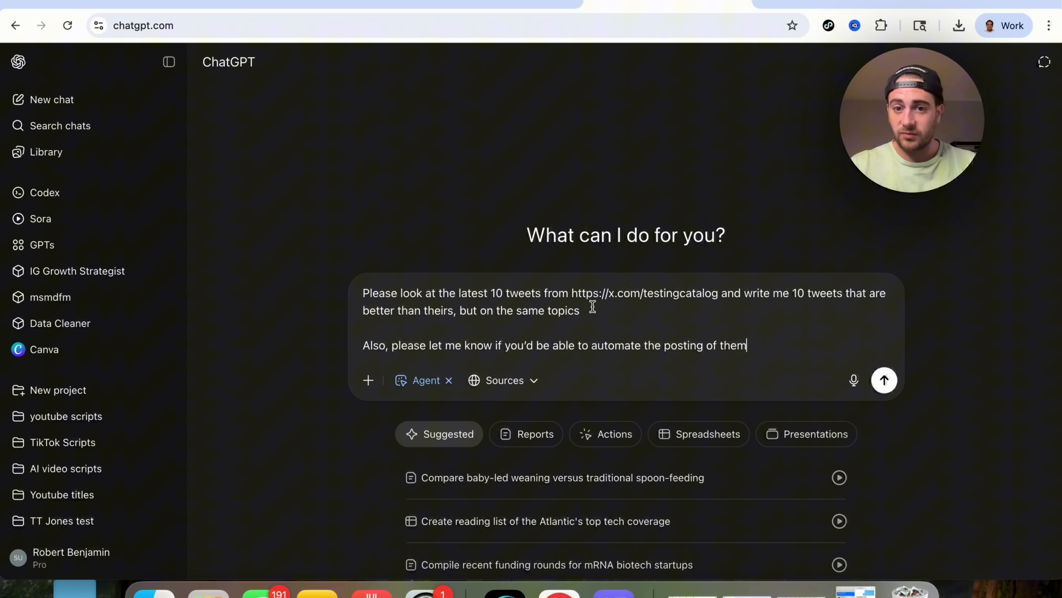
mouse_move(778, 323)
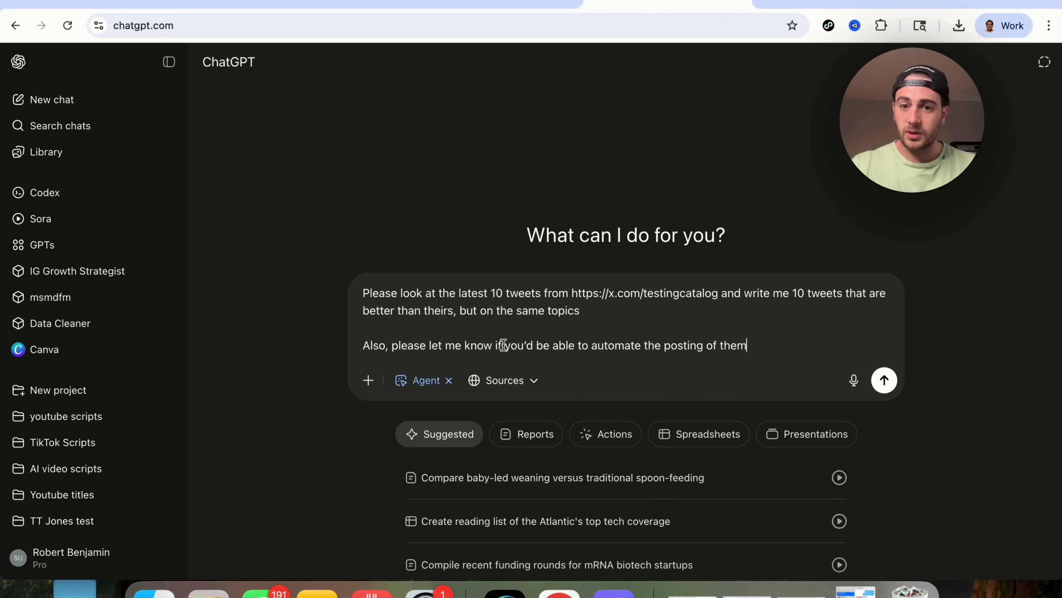
left_click(885, 379)
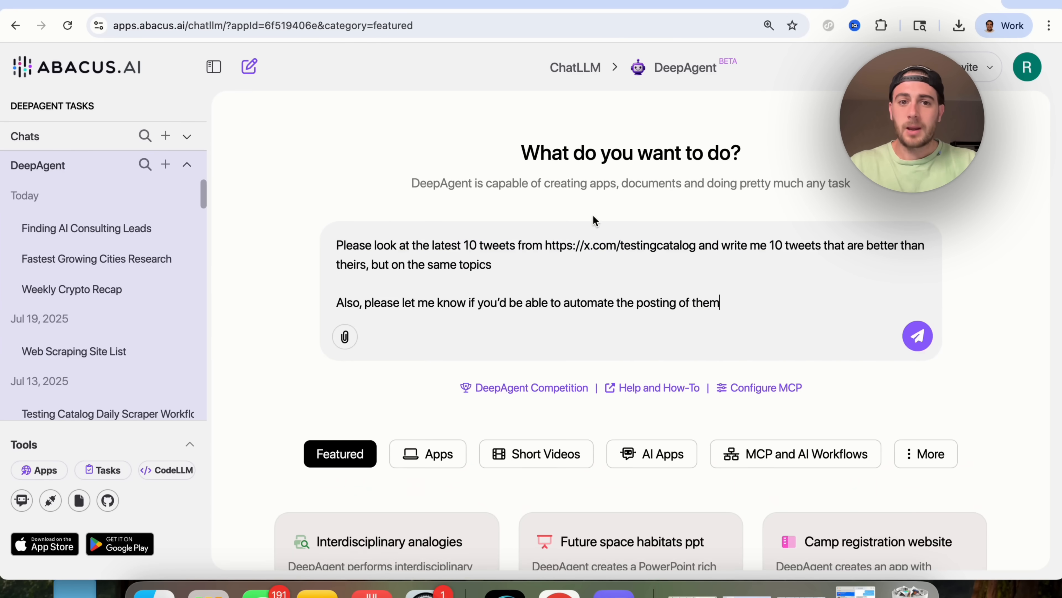
Submit the same tweet-writing prompt to DeepAgent and view its clarifying questions.
left_click(918, 335)
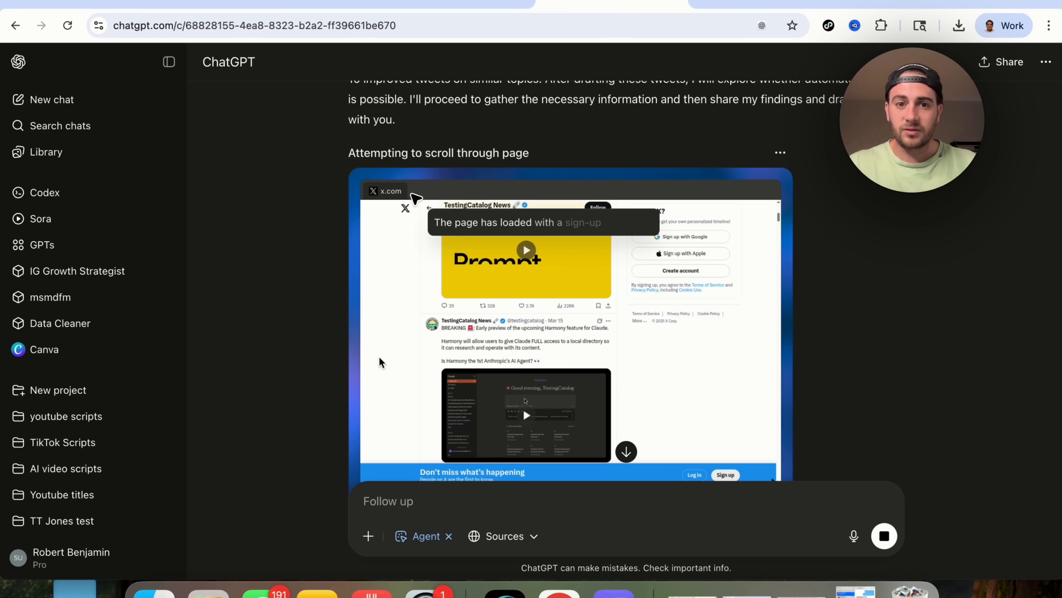
scroll("down", 3)
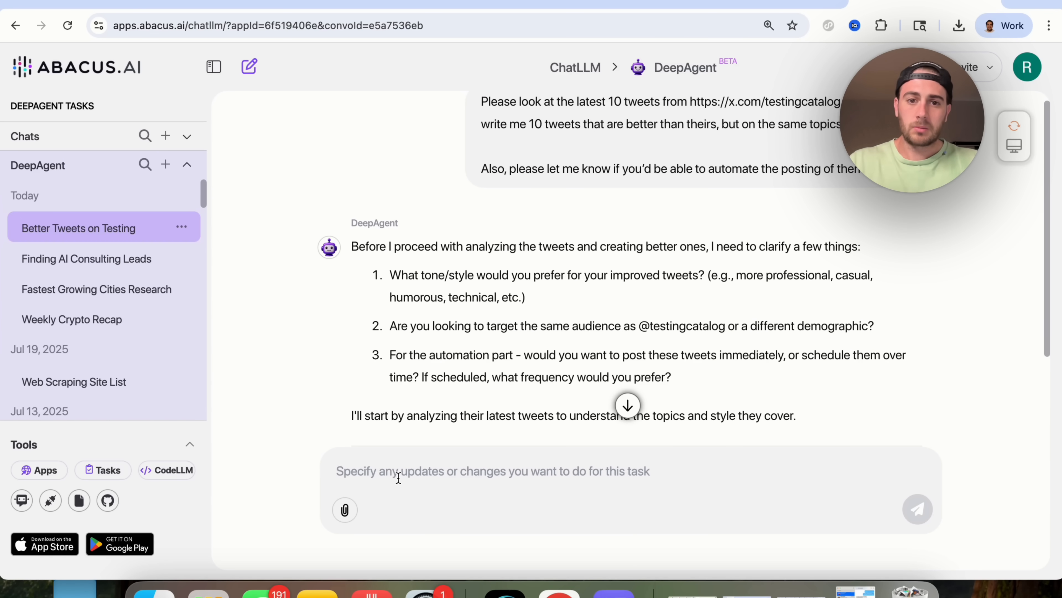
Reply: match their tone, same target audience, schedule the tweets out if possible.
type("1. Doesn't matter - match their tone 2.")
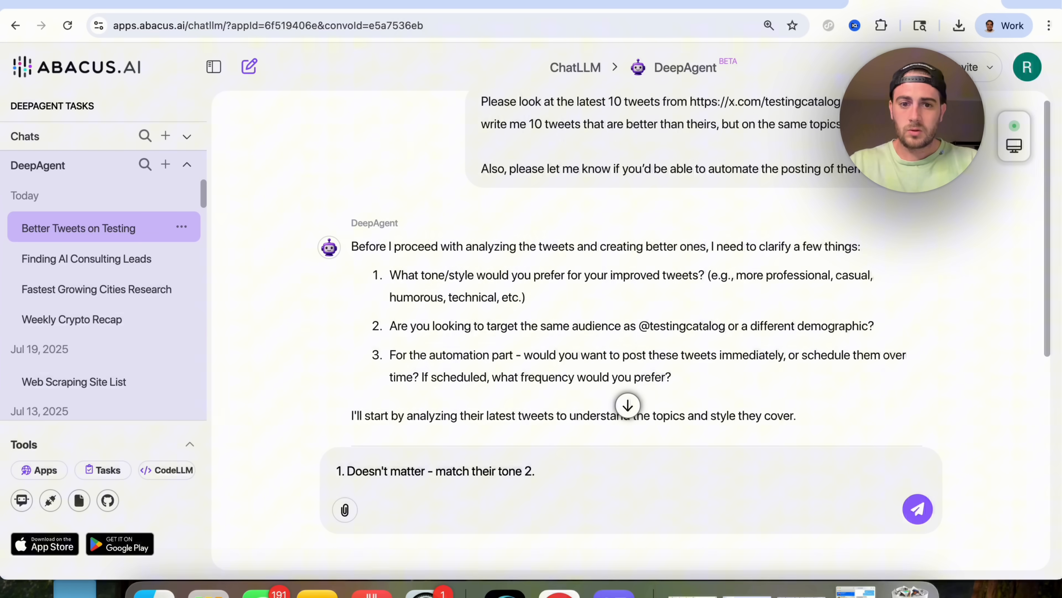
type("Same target audience 3.")
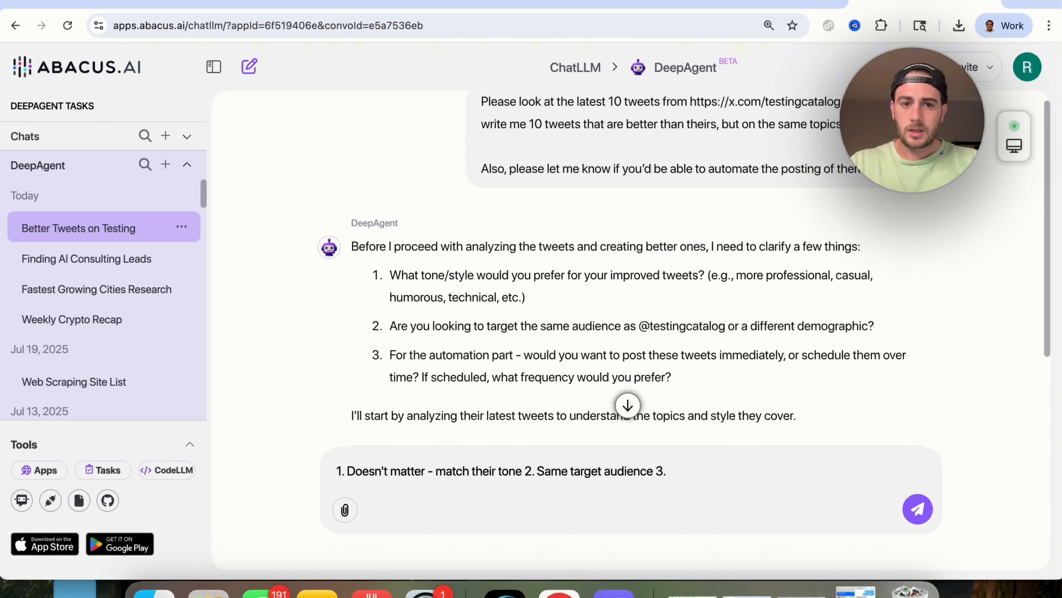
type("Schedule them o")
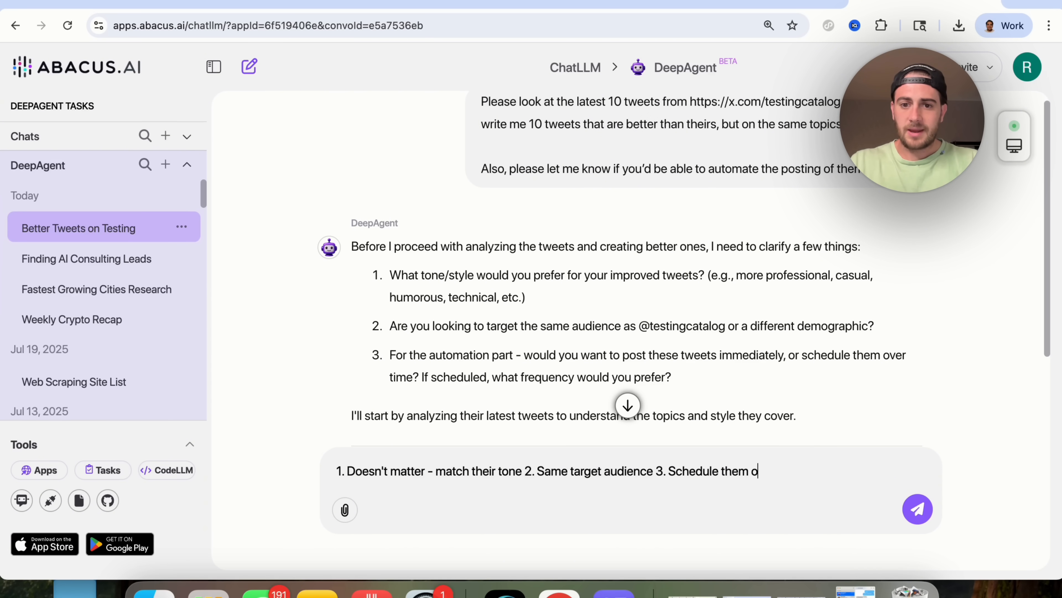
type("ut if you can - do it 2x")
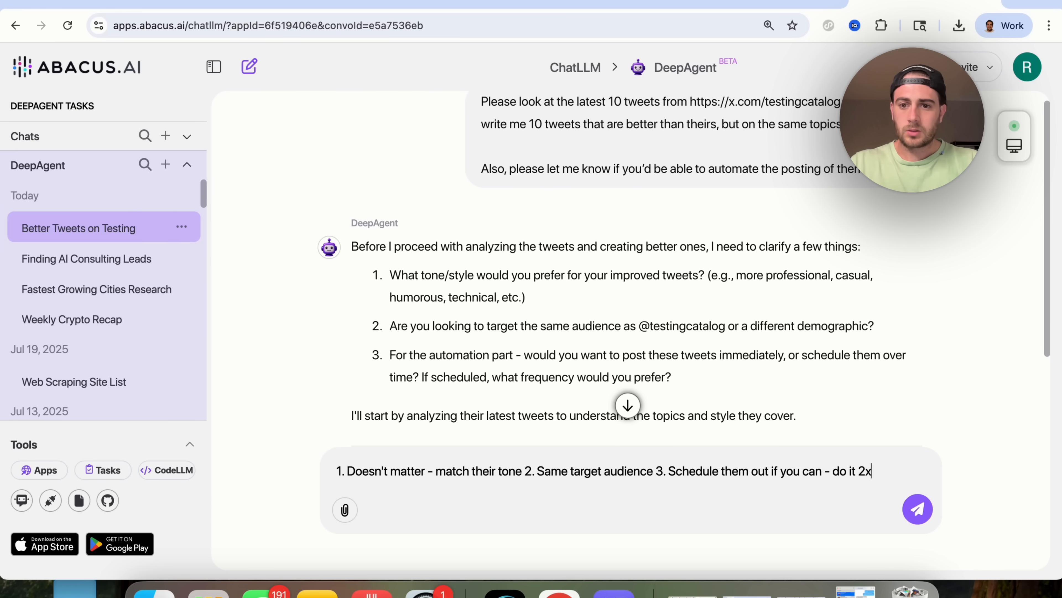
left_click(917, 509)
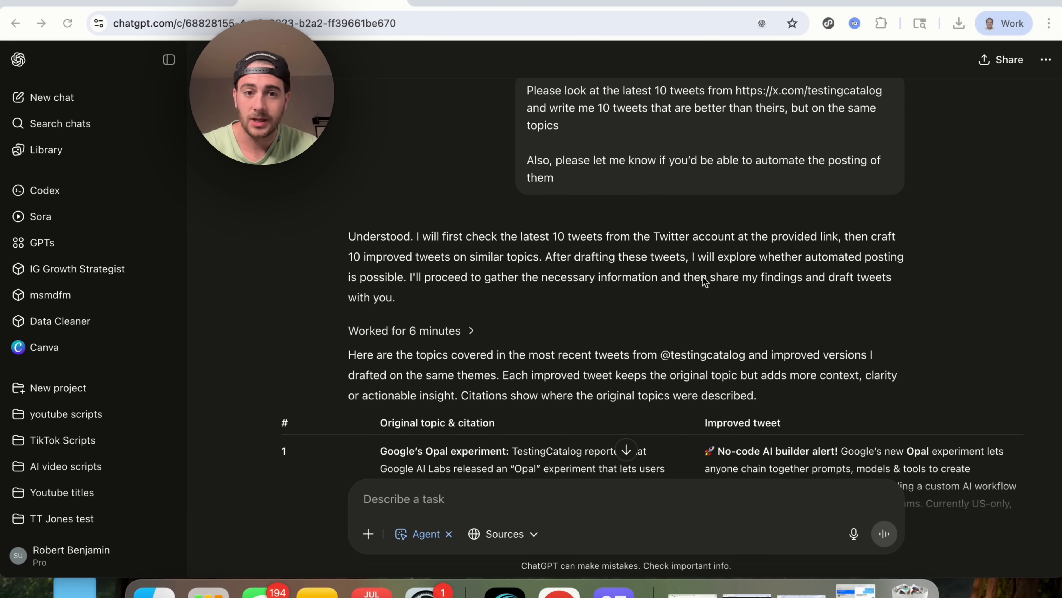
Scroll through the ChatGPT agent's table of original tweet topics and improved rewrites.
scroll("down", 3)
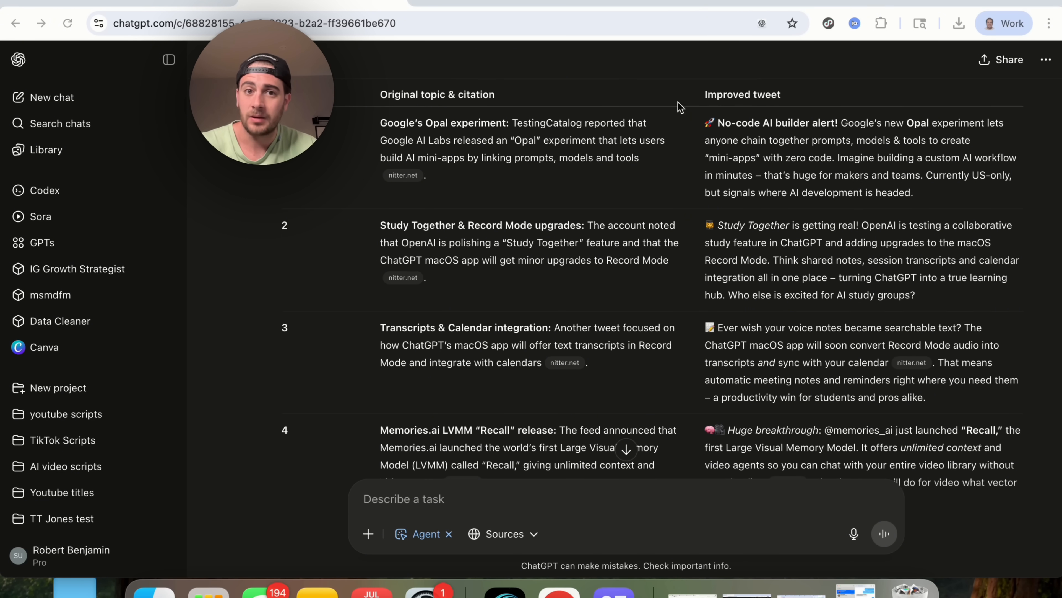
scroll("down", 3)
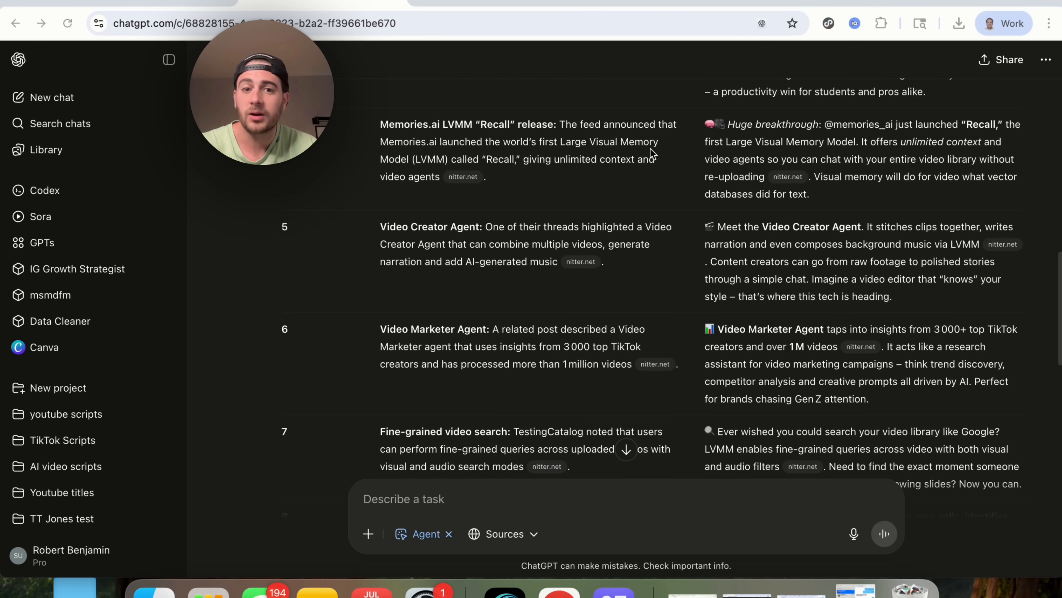
scroll("down", 3)
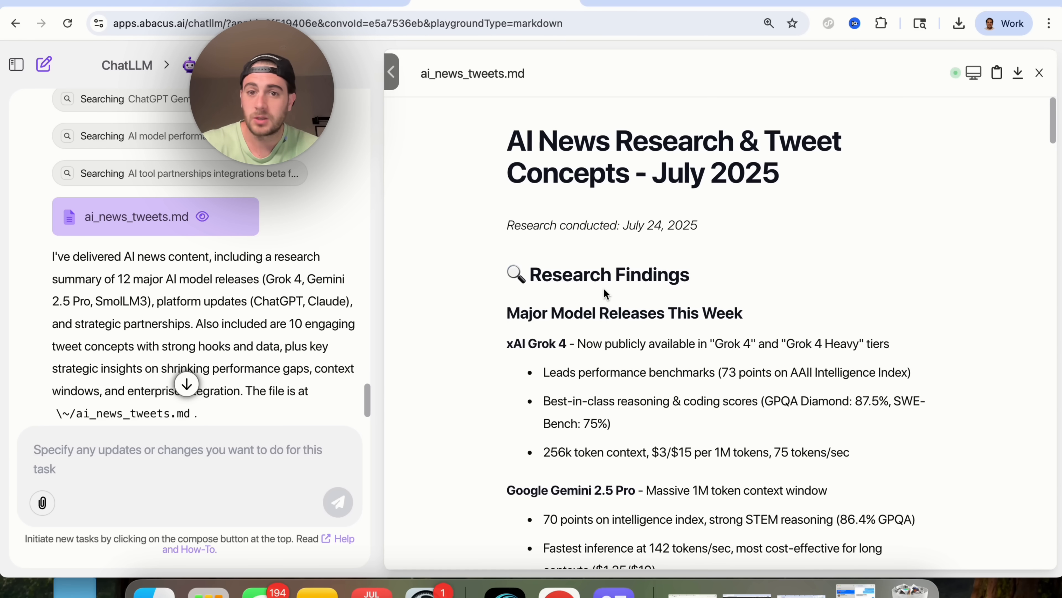
Scroll ai_news_tweets.md through research findings and tweet concepts to the 10 key insights.
scroll("down", 3)
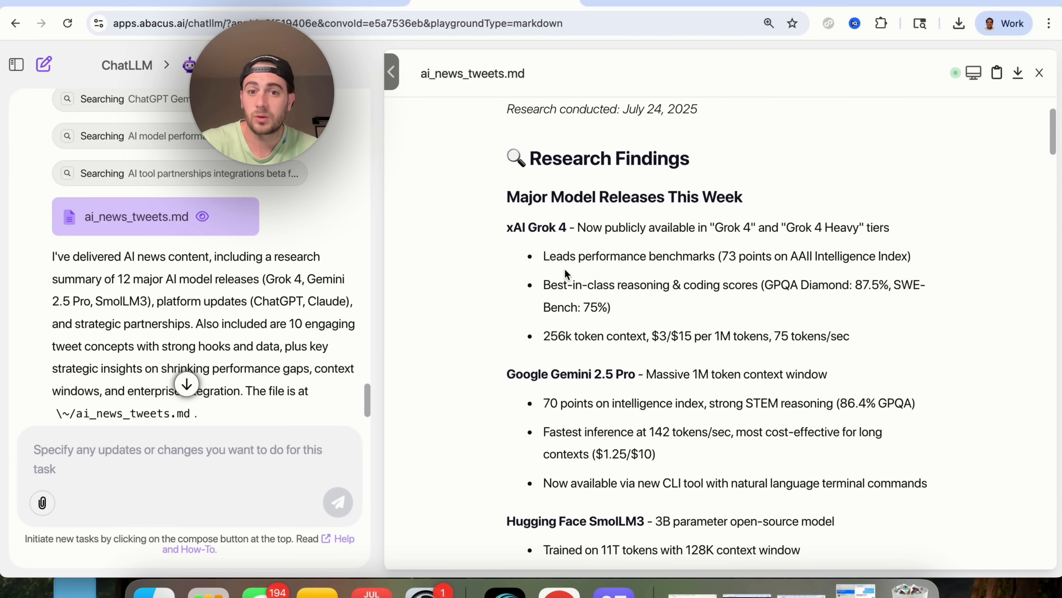
scroll("down", 3)
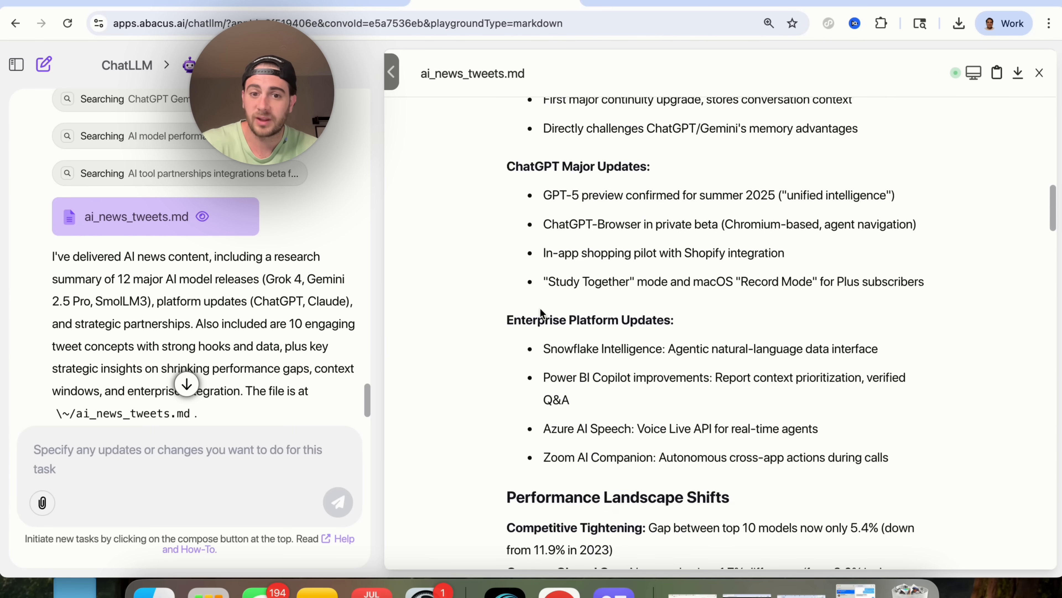
scroll("down", 3)
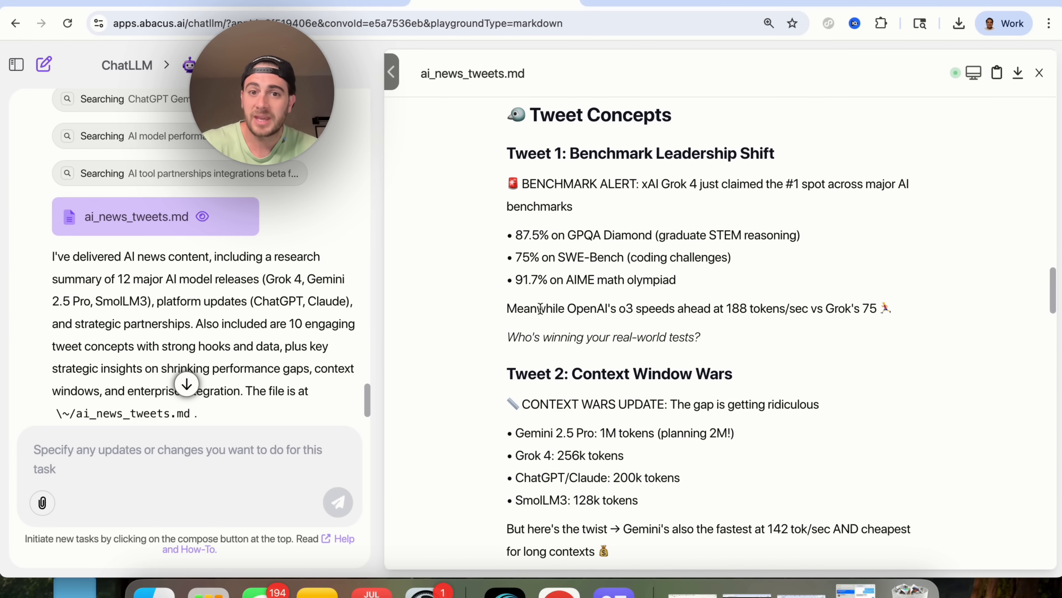
scroll("down", 3)
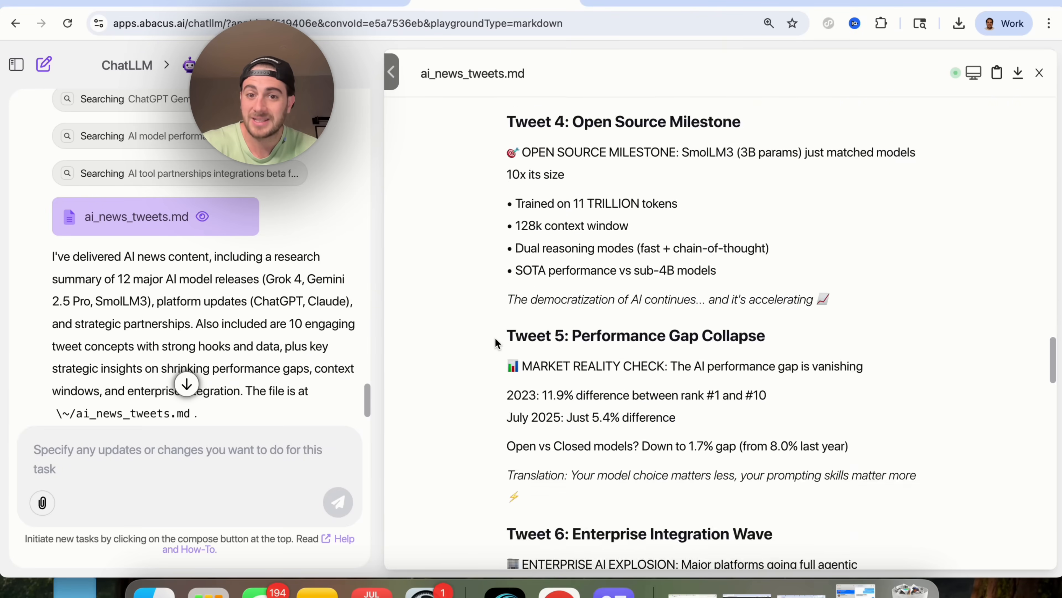
scroll("down", 3)
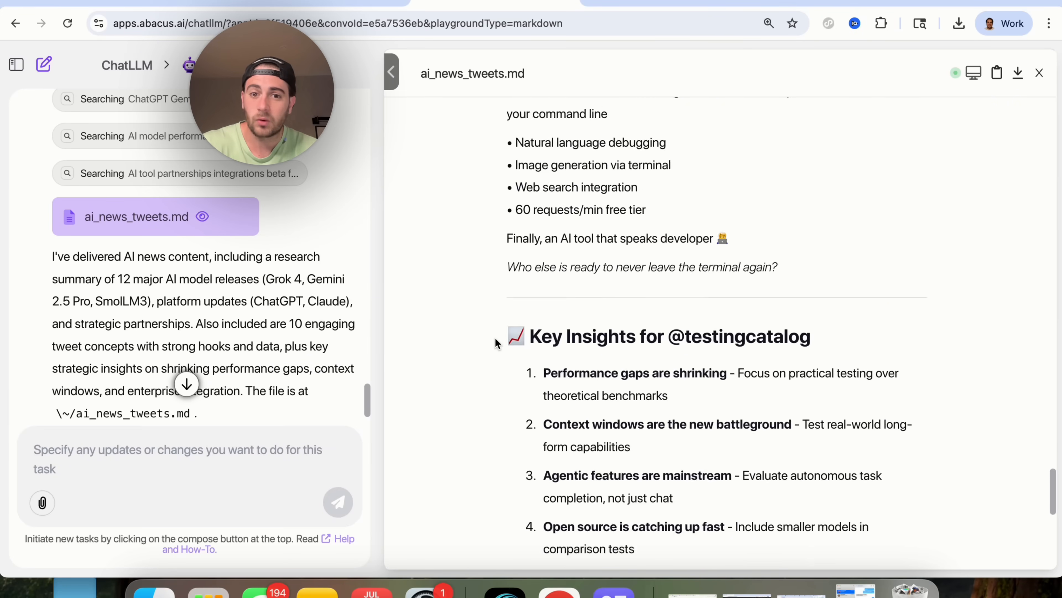
scroll("down", 3)
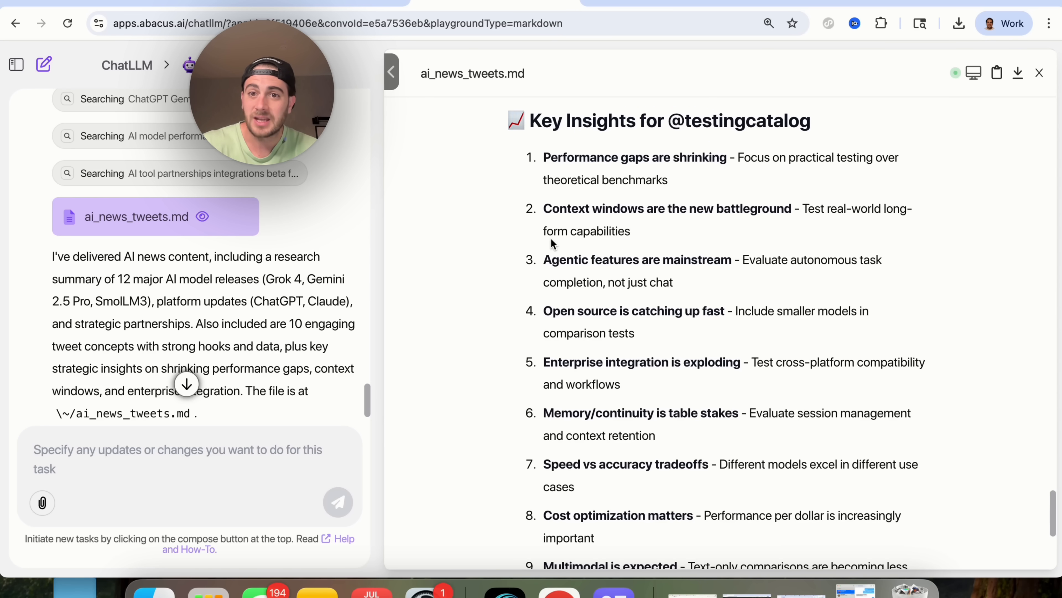
scroll("down", 3)
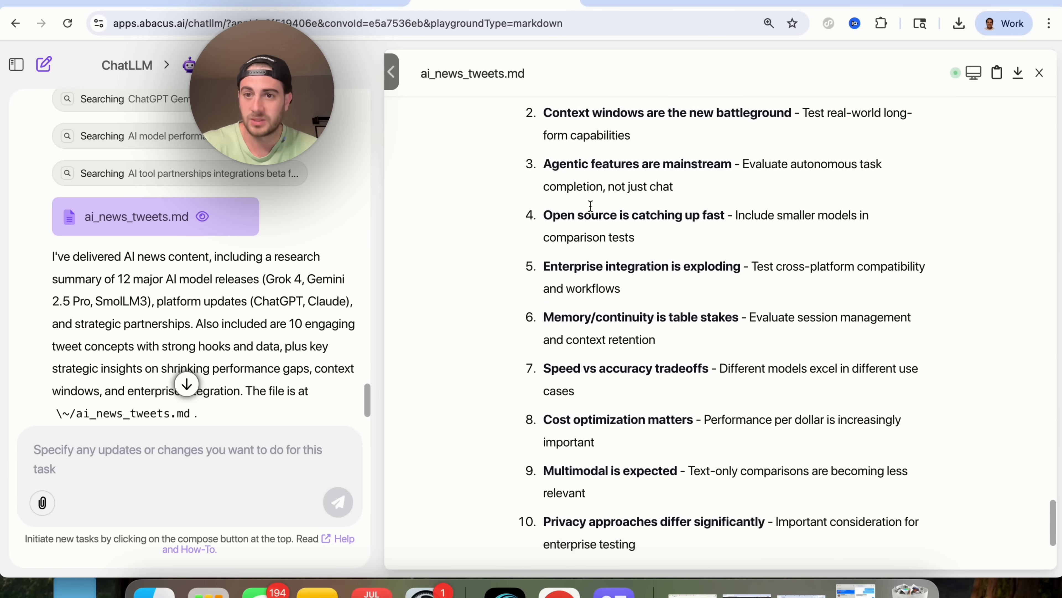
scroll("down", 3)
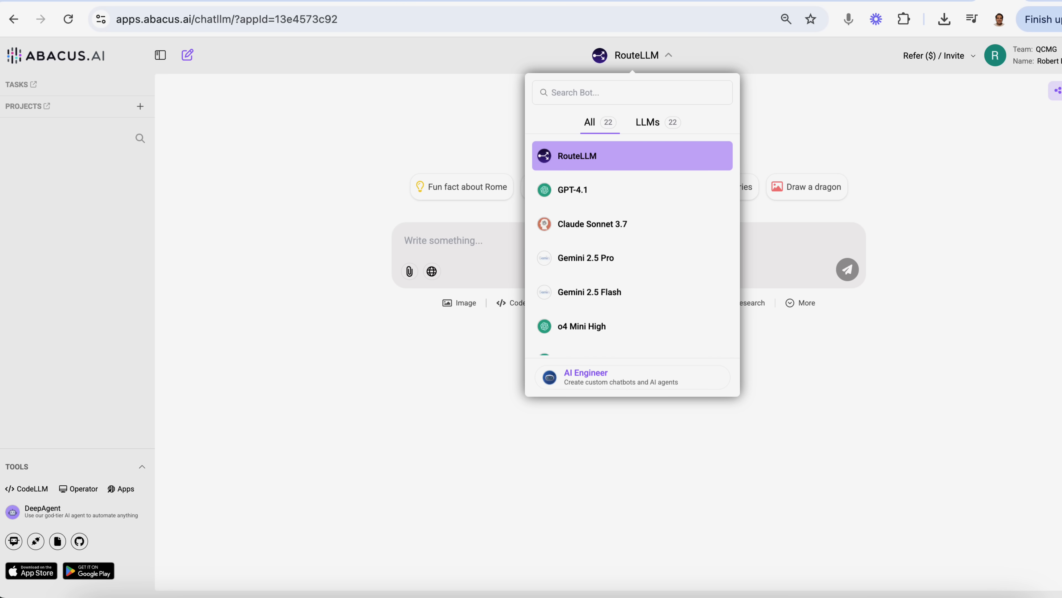
Choose the AI Engineer assistant from the bot selector list.
left_click(630, 377)
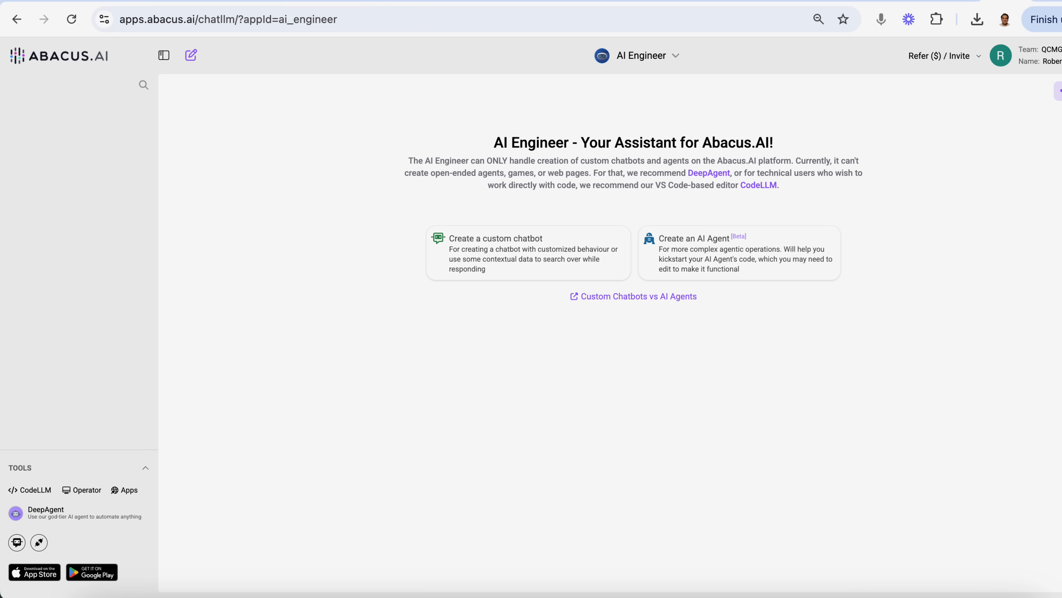